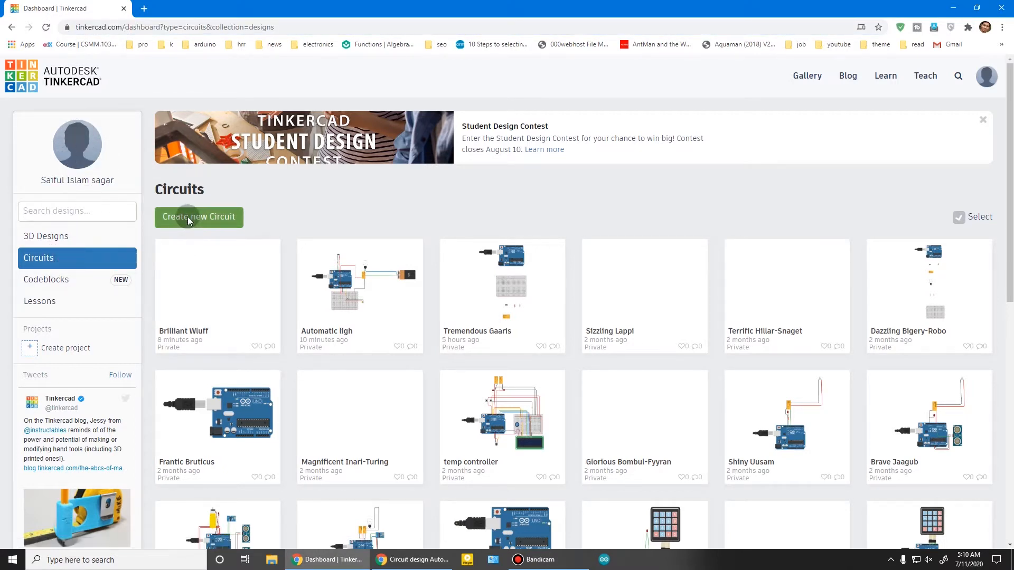
Step: Create a new circuit from the Tinkercad dashboard, opening the blank design editor
left_click(198, 217)
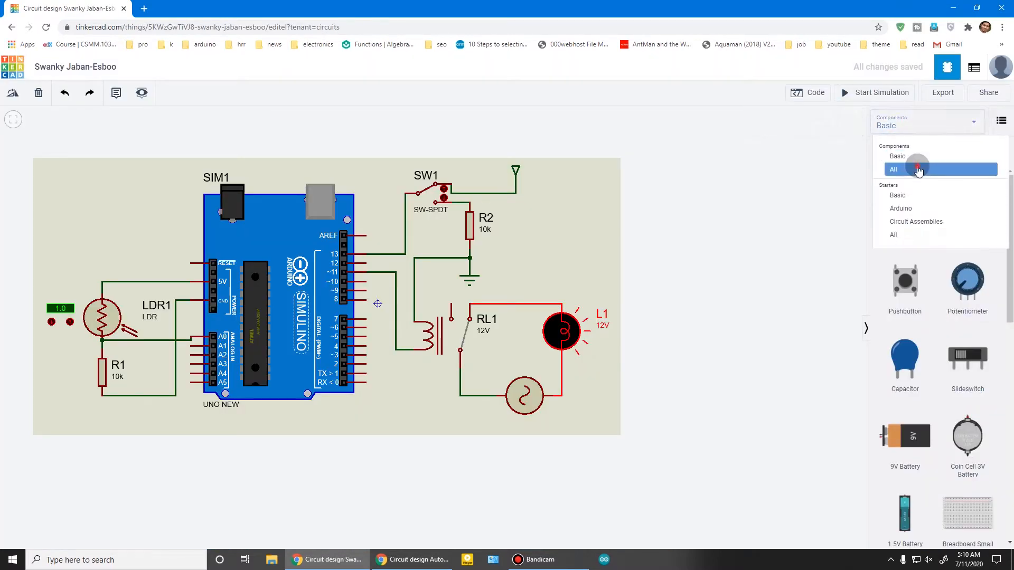
Step: Show all components, set the second resistor to 10 kΩ and place a 9V battery
left_click(895, 169)
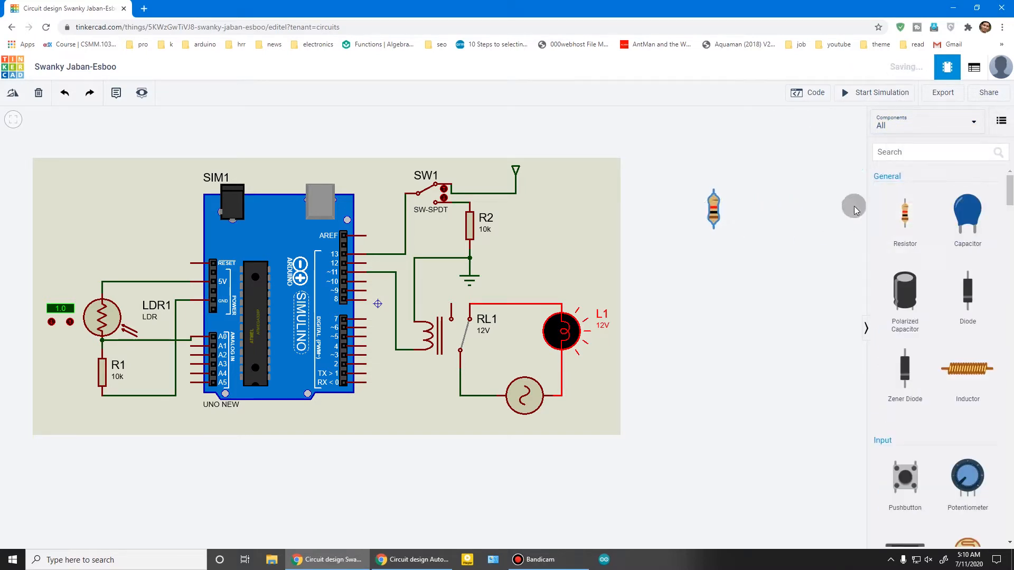
left_click(713, 208)
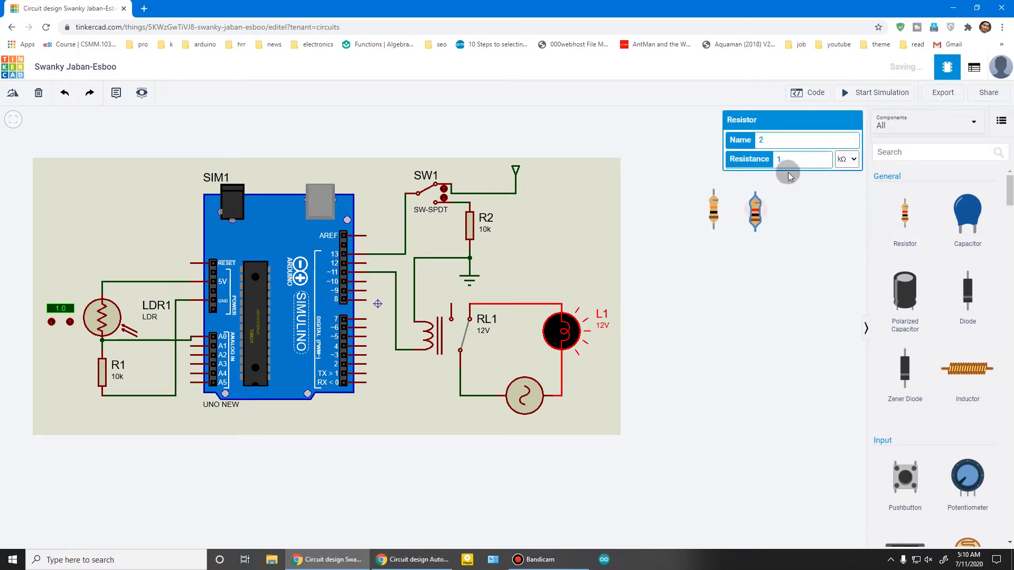
type("10")
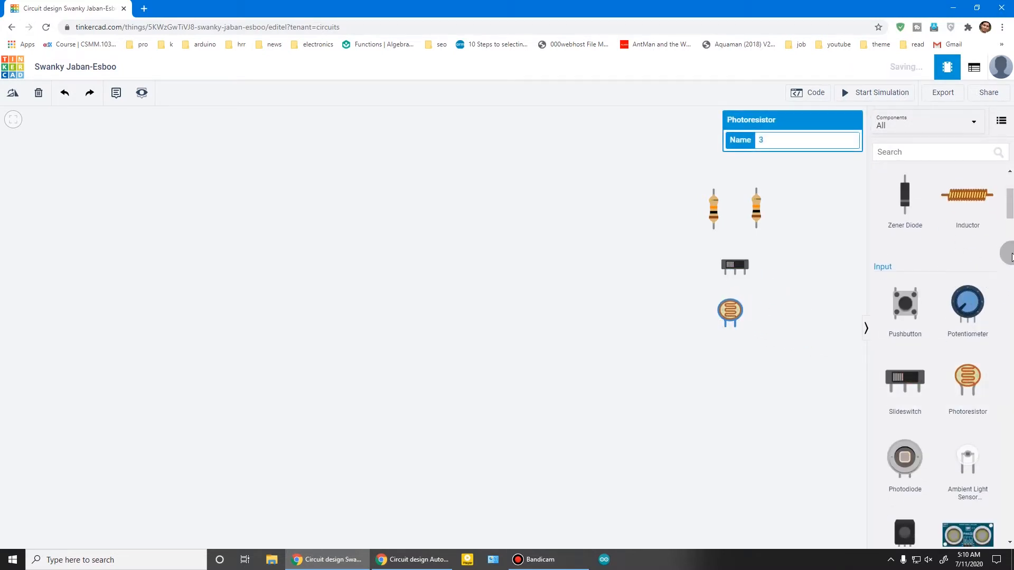
scroll("down", 3)
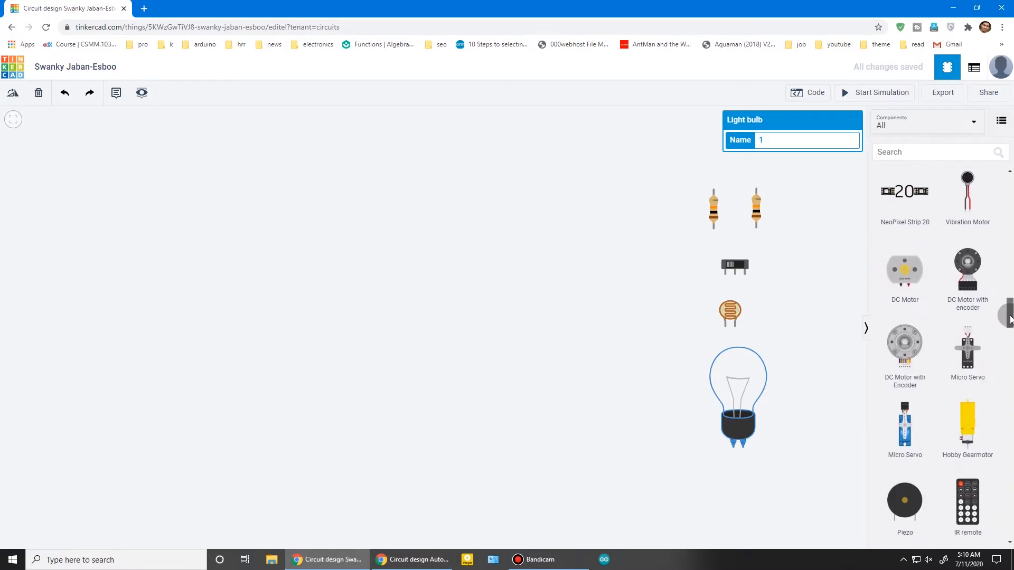
scroll("down", 3)
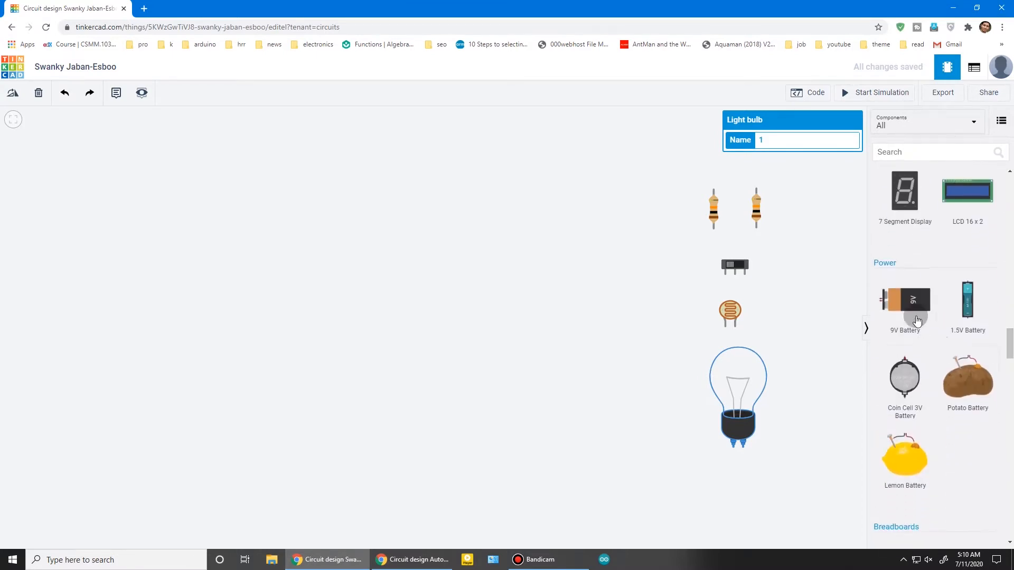
left_click_drag(904, 299, 770, 505)
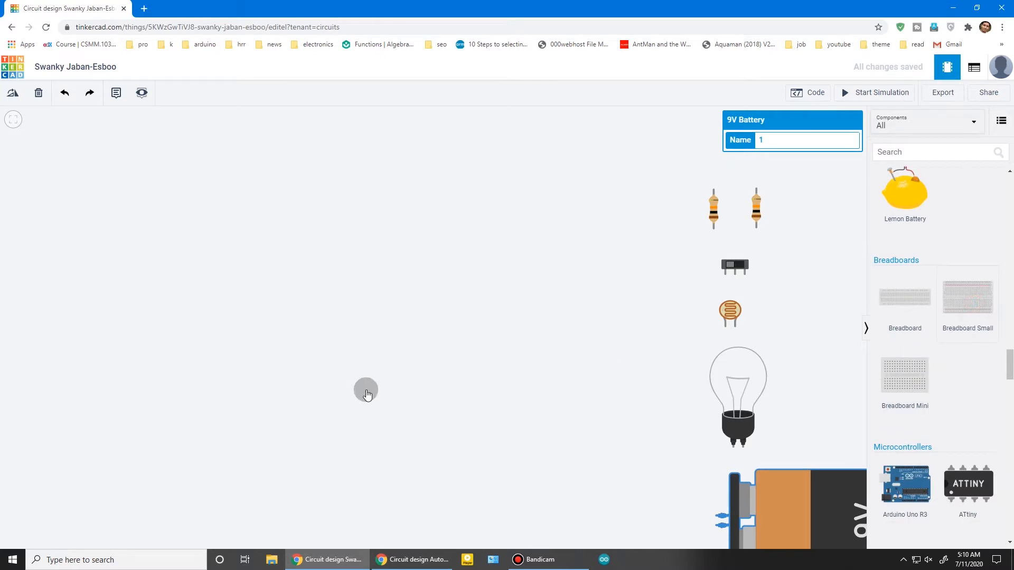
Step: Place a small breadboard, an Arduino Uno above it and a DPDT relay beside the bulb
left_click(967, 296)
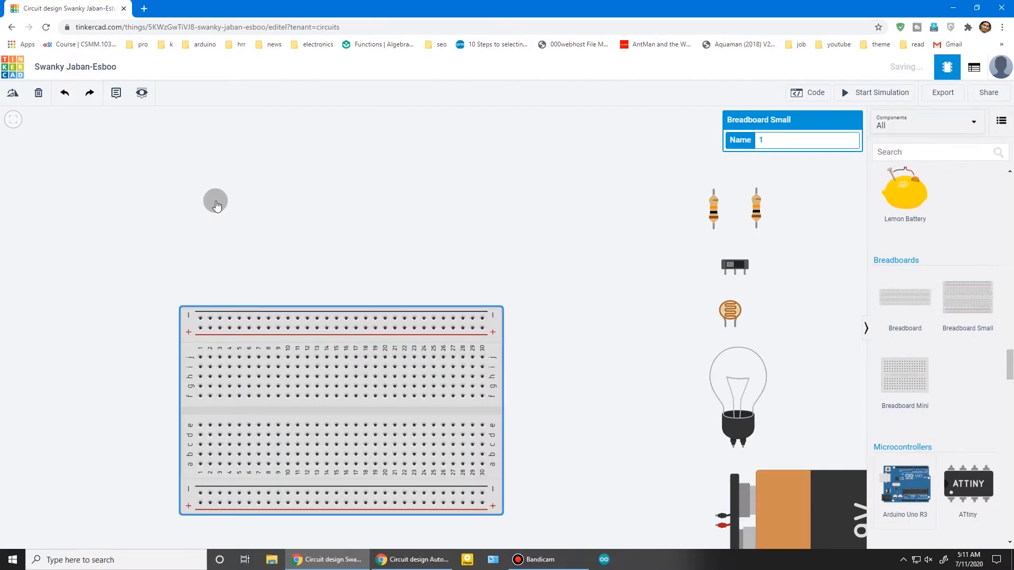
left_click(904, 481)
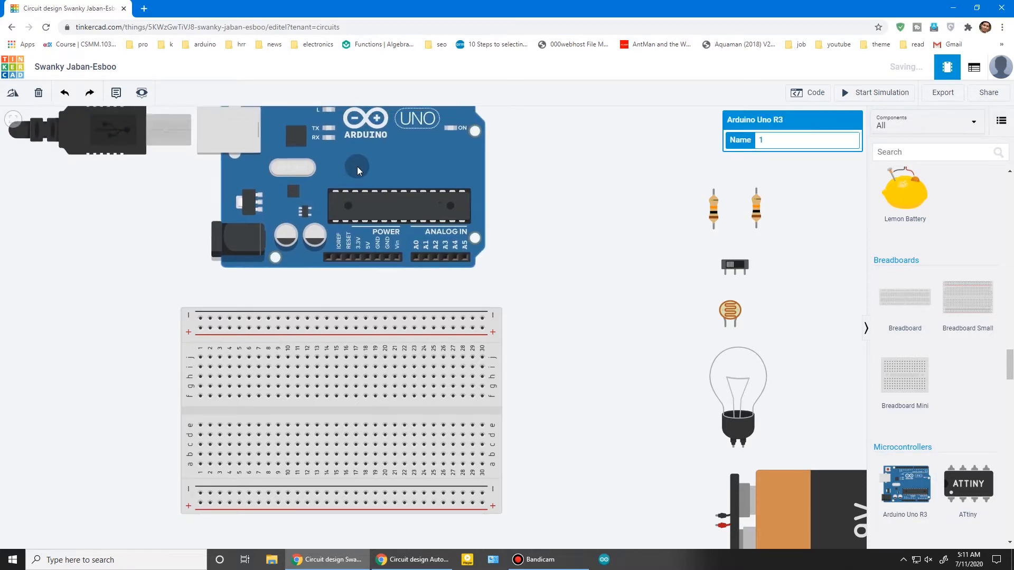
scroll("down", 3)
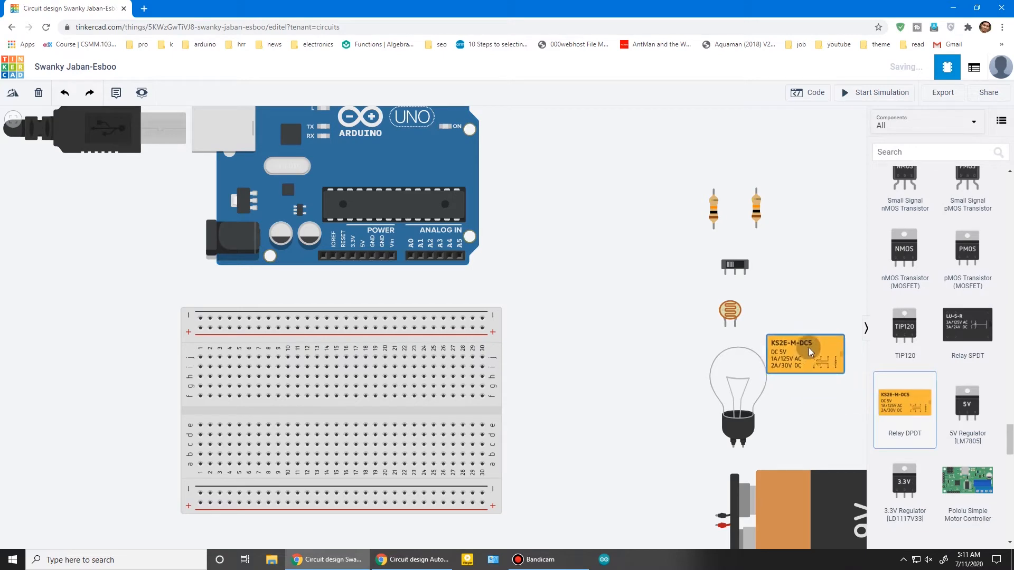
left_click(903, 410)
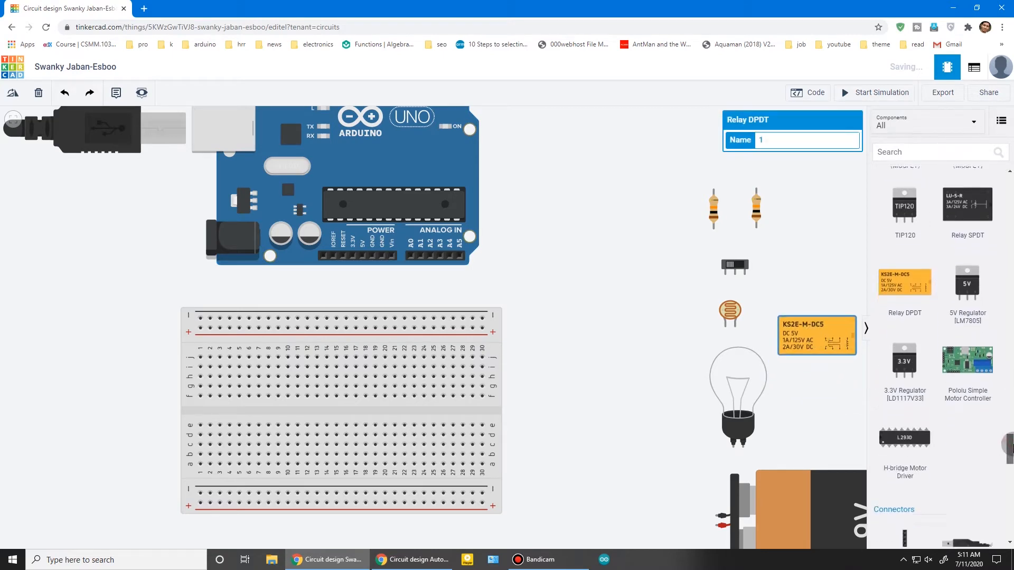
left_click(972, 122)
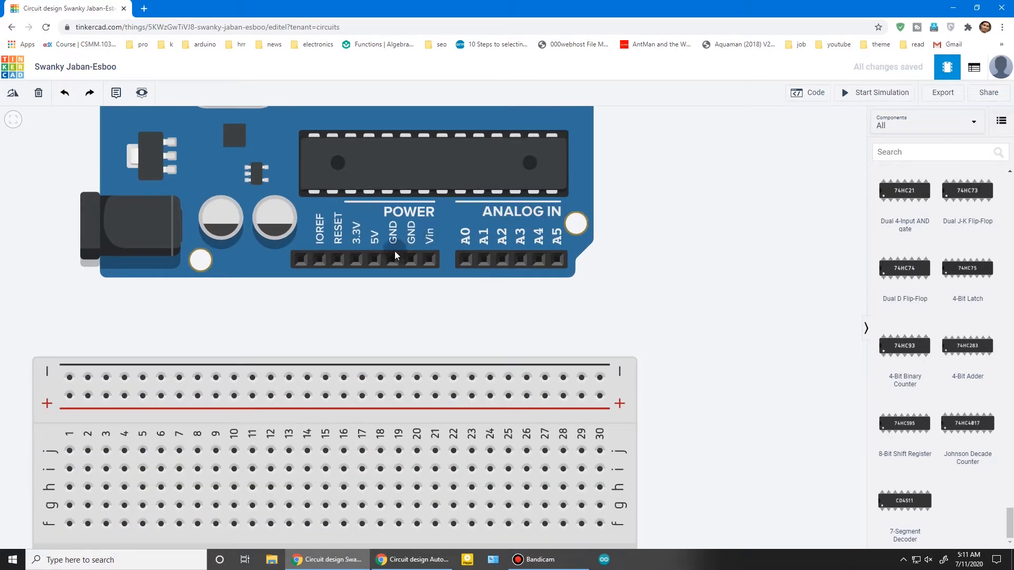
Step: Wire the Arduino 5V pin to the breadboard rail, recolour it, and feed the photoresistor
left_click_drag(374, 259, 381, 395)
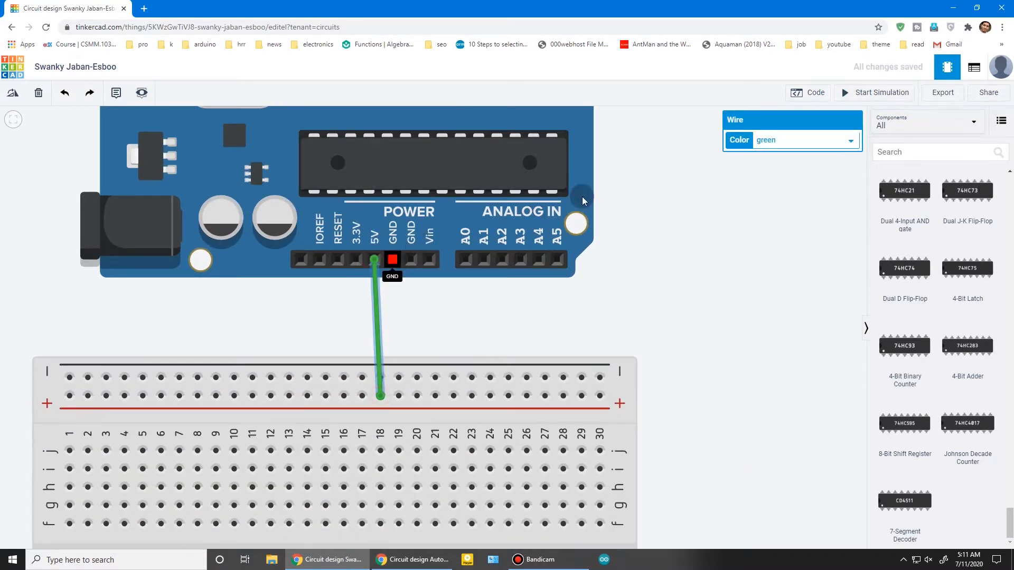
left_click(848, 140)
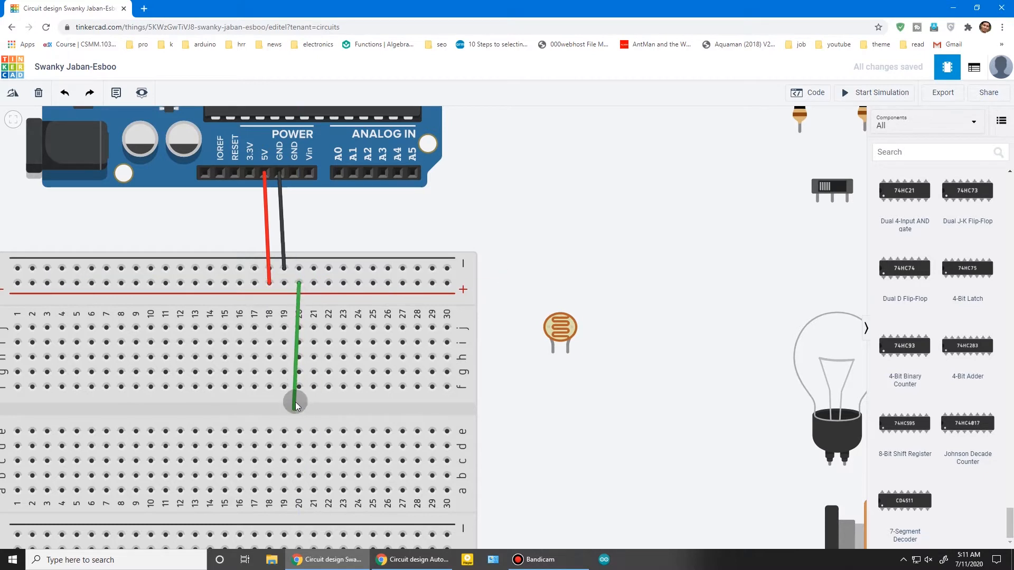
left_click_drag(295, 401, 568, 396)
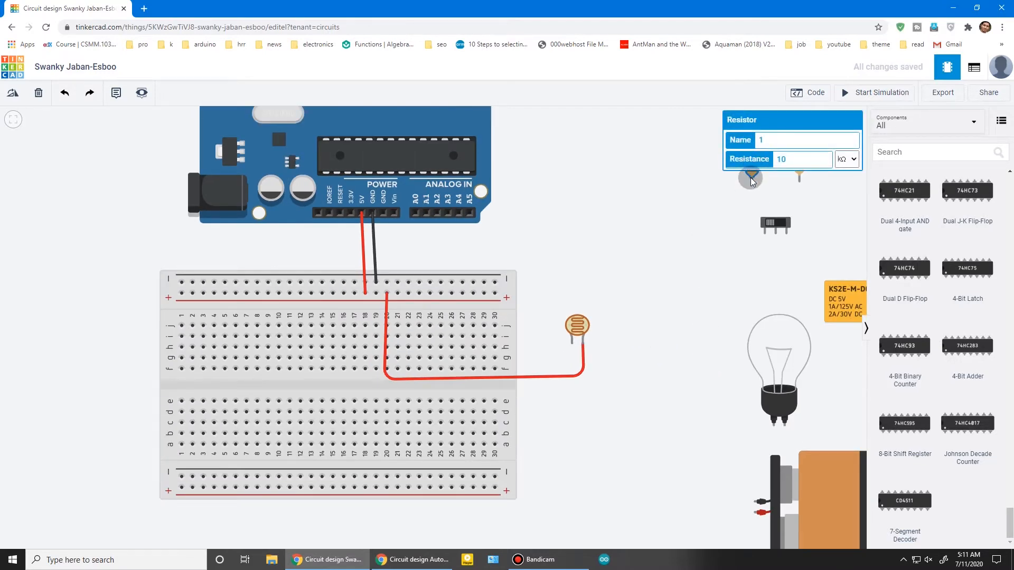
Step: Place the resistor across the breadboard and join A0 and the photoresistor at its junction
left_click_drag(750, 180, 429, 356)
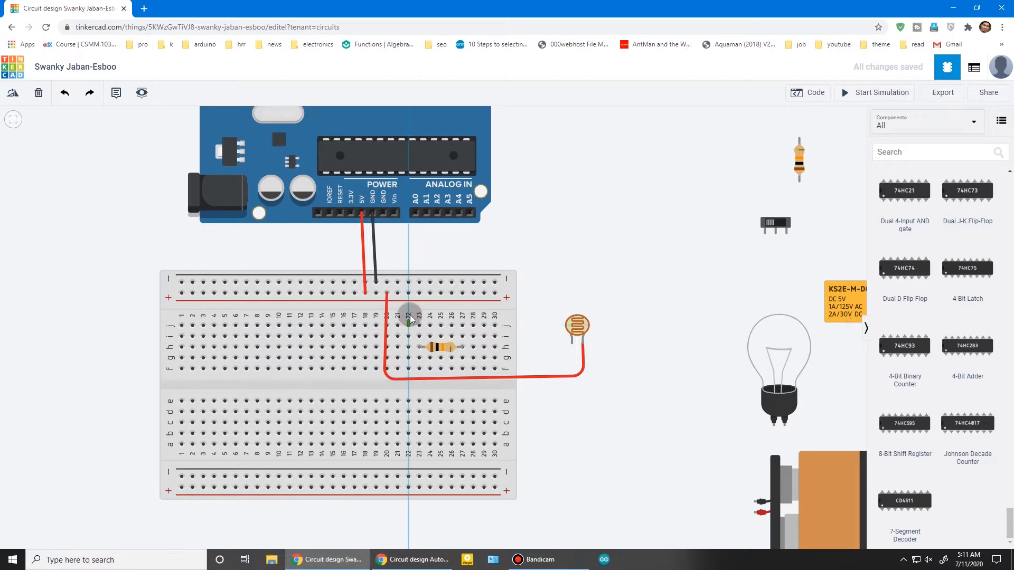
left_click(419, 326)
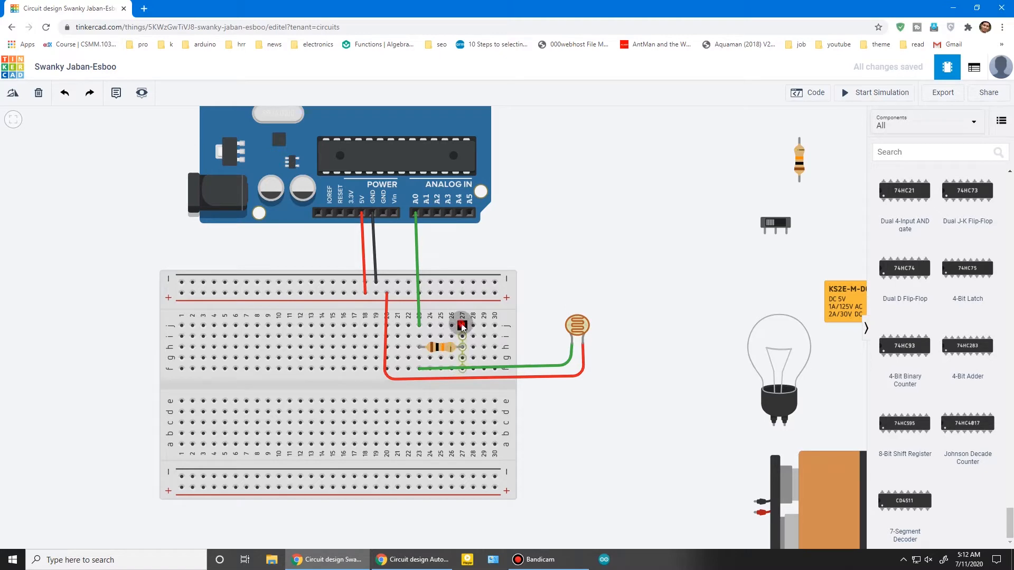
left_click(461, 321)
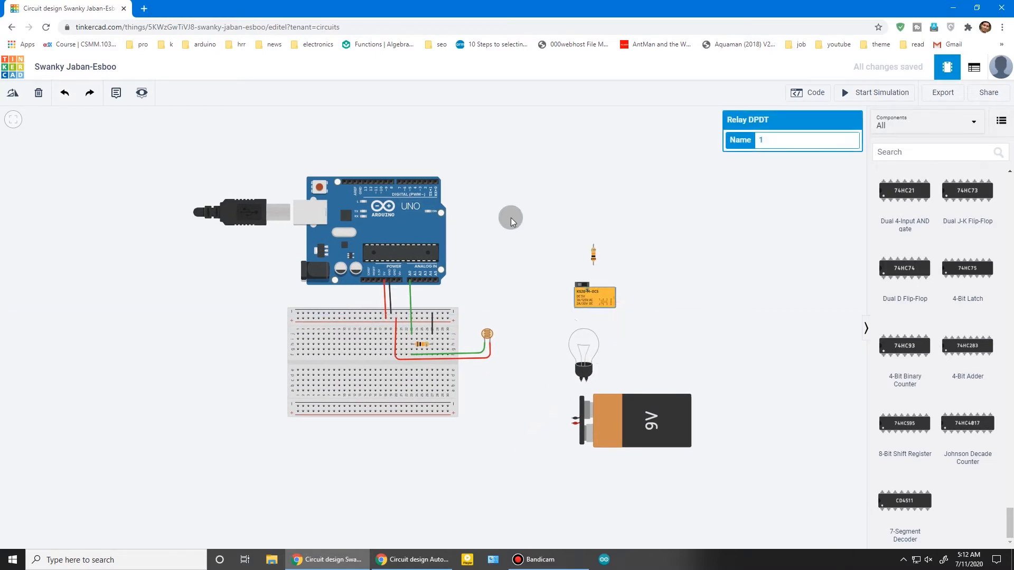
Step: Move the relay, battery and light bulb above the Arduino and start the coil wire
left_click_drag(595, 296, 456, 139)
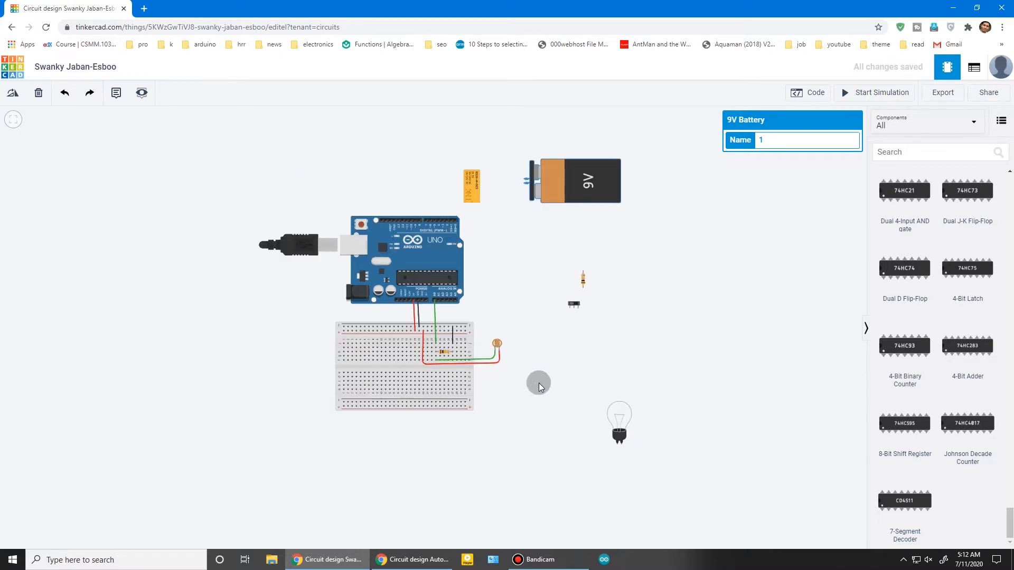
left_click_drag(619, 420, 508, 214)
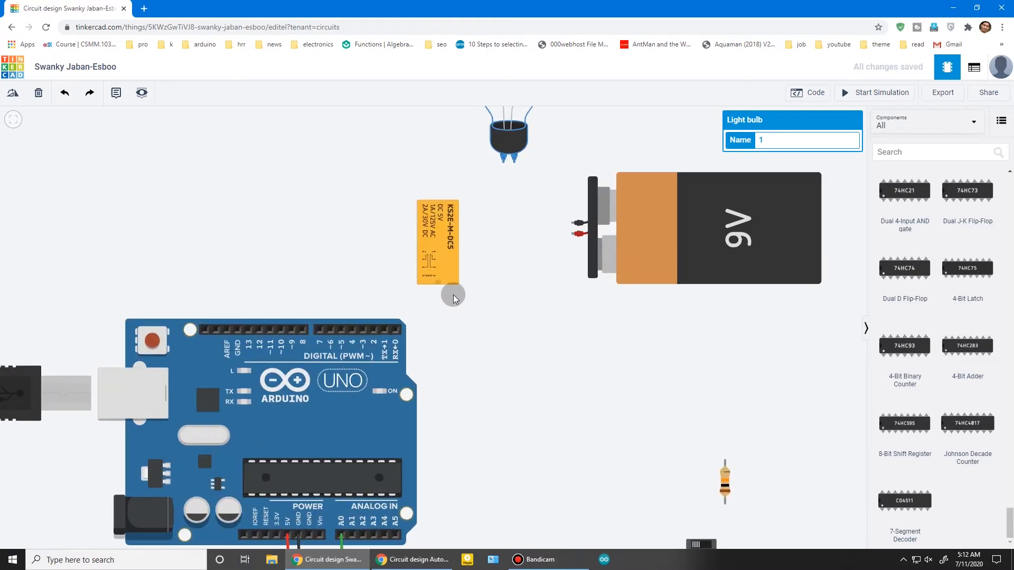
left_click_drag(453, 297, 271, 287)
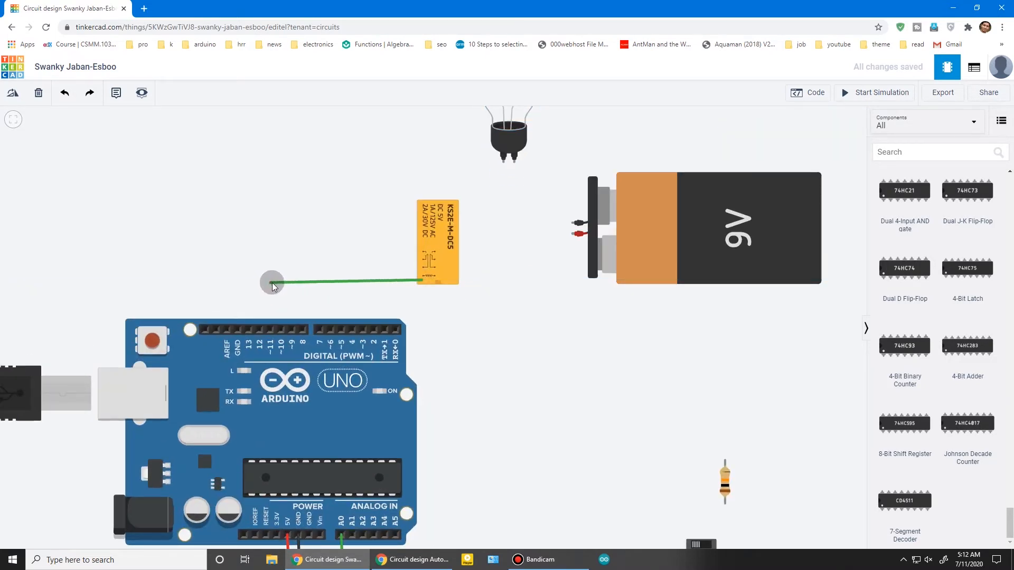
Step: Connect one relay coil lead to a digital pin and the other to the ground rail
left_click(271, 283)
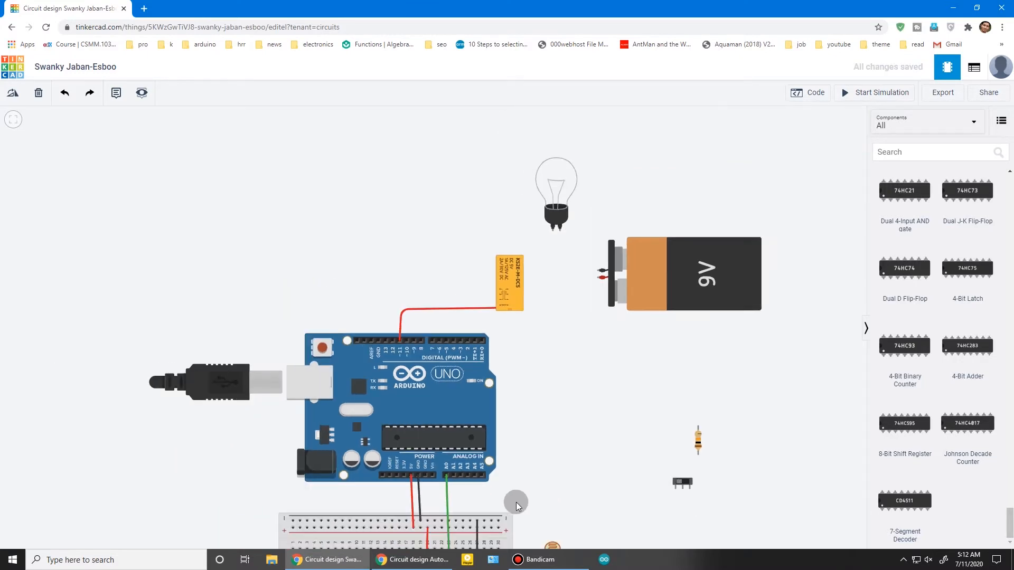
left_click_drag(516, 506, 522, 309)
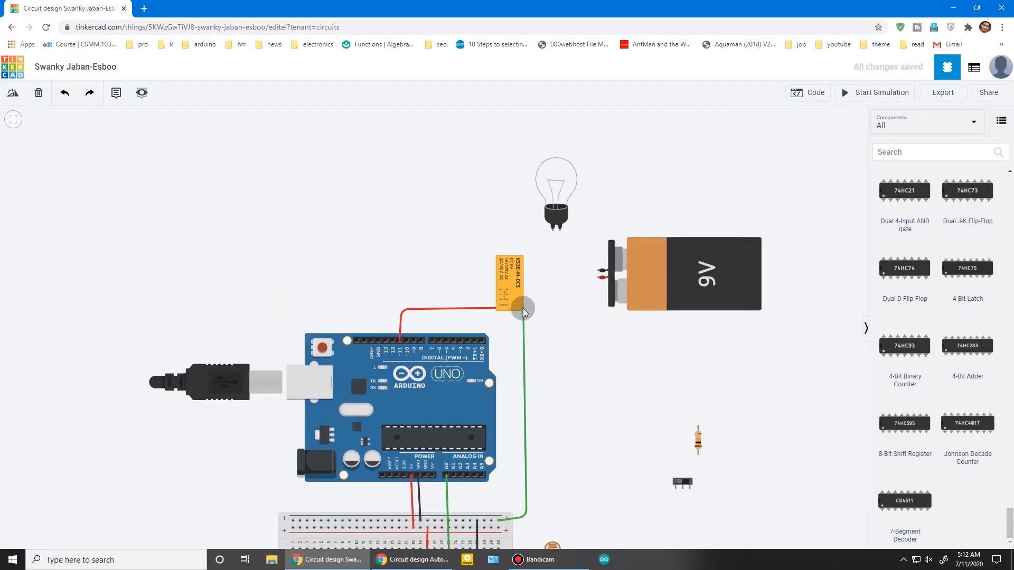
left_click(520, 307)
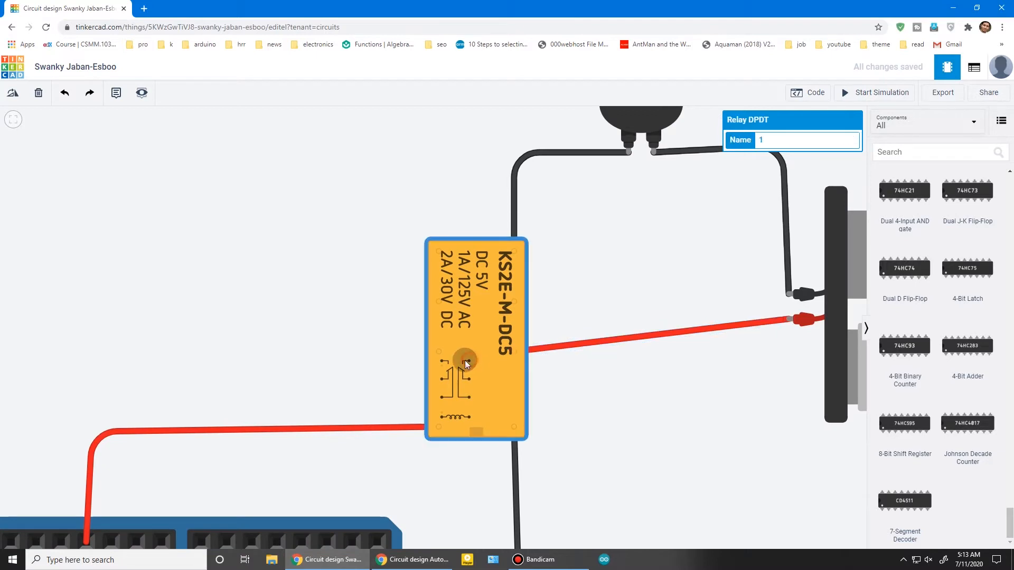
mouse_move(499, 299)
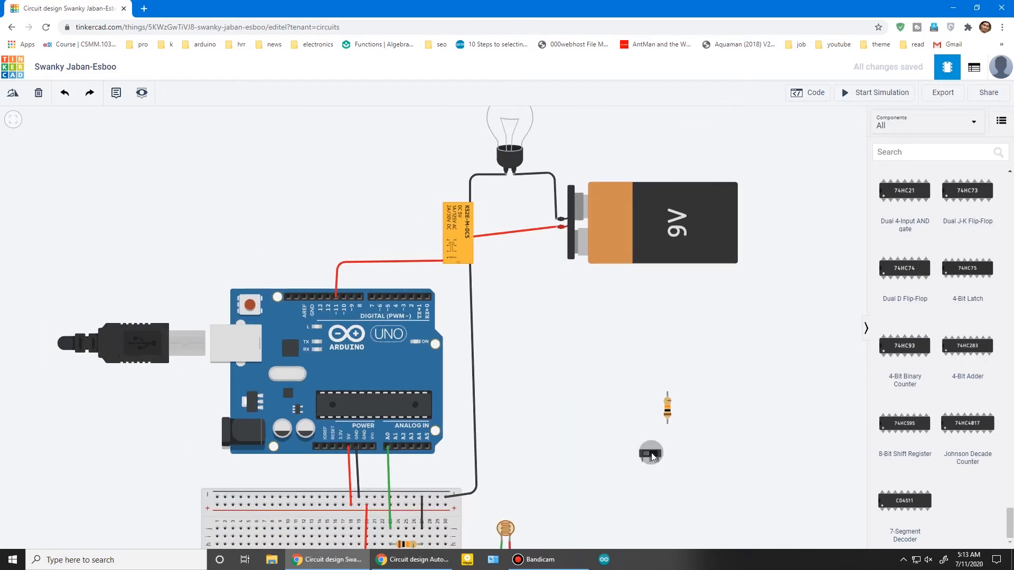
Step: Place the slide switch and second 10 kΩ resistor by the digital header and colour the wire green
left_click_drag(650, 451, 322, 249)
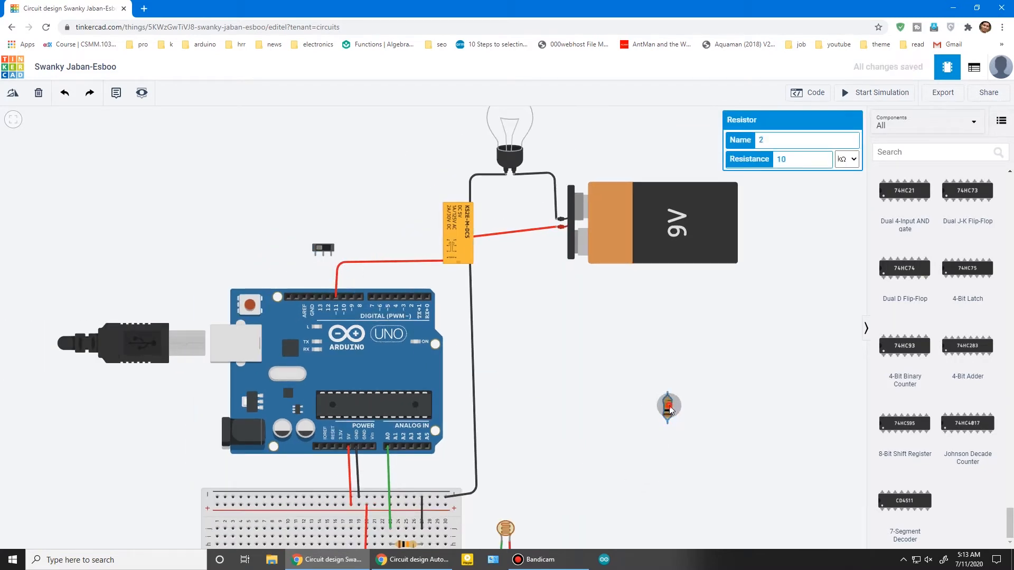
left_click_drag(667, 408, 309, 271)
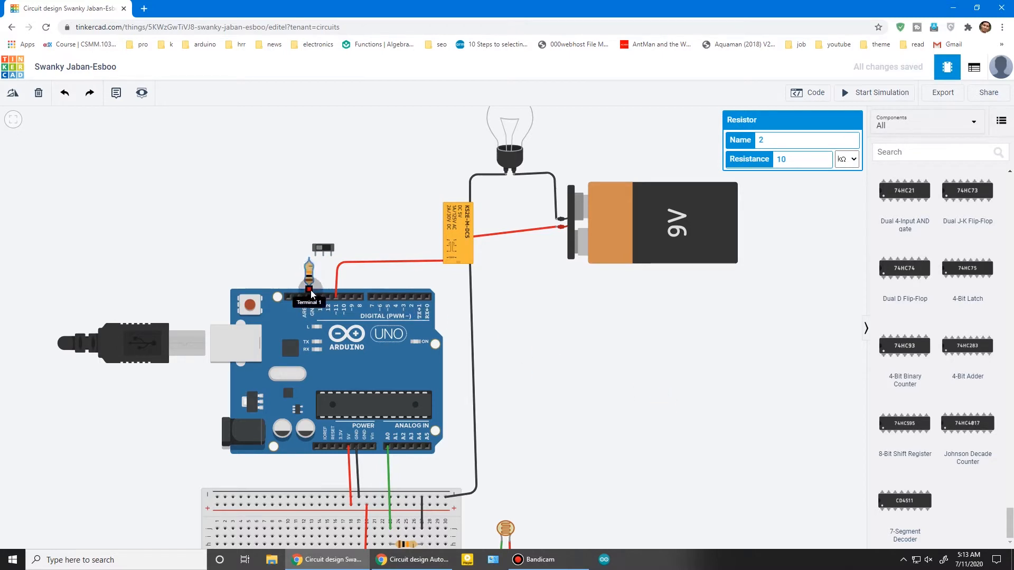
left_click(805, 141)
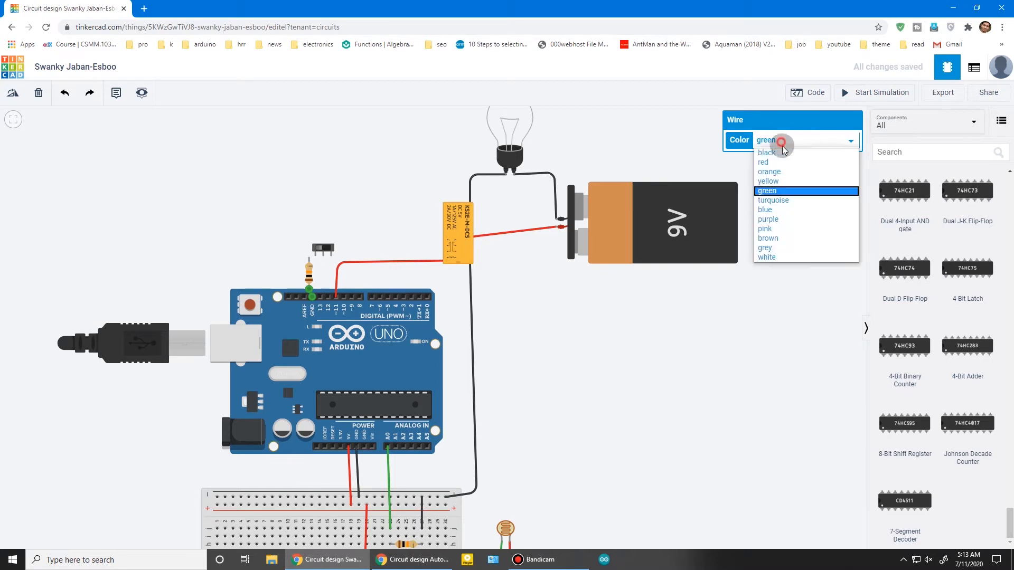
left_click(767, 152)
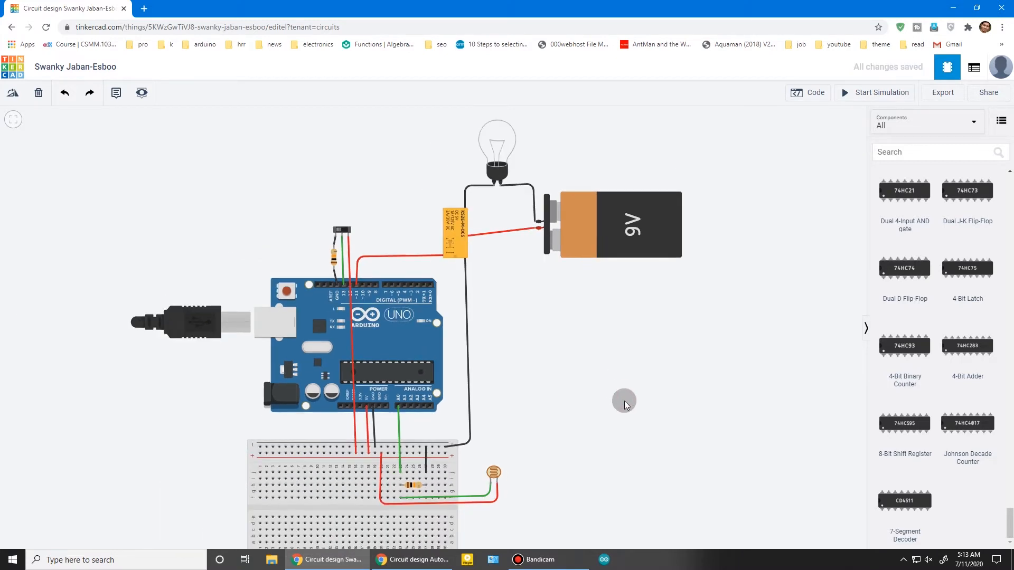
Step: Switch the circuit's code from Blocks + Text to Text, confirming the default blink sketch
left_click(809, 93)
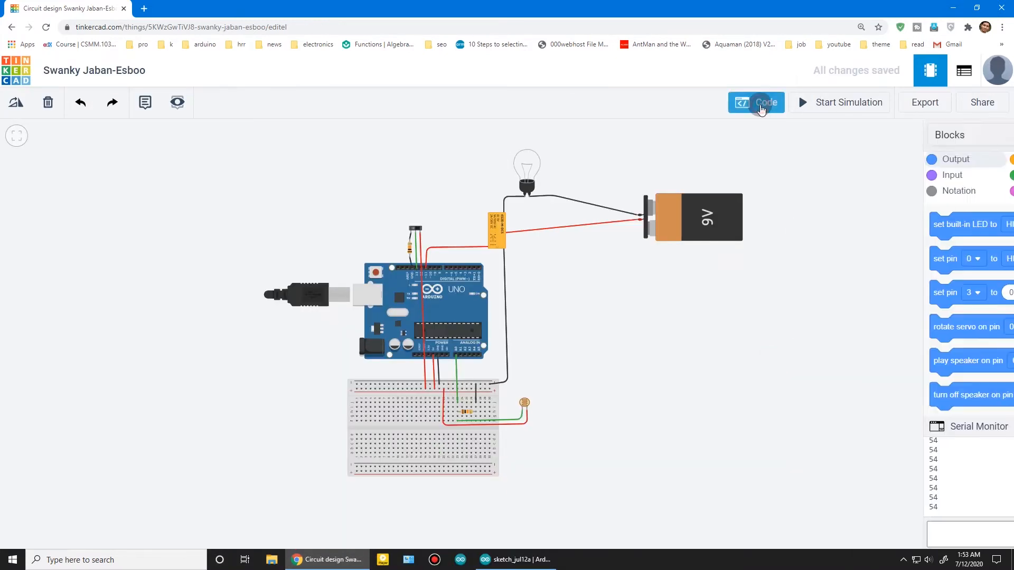
left_click(756, 102)
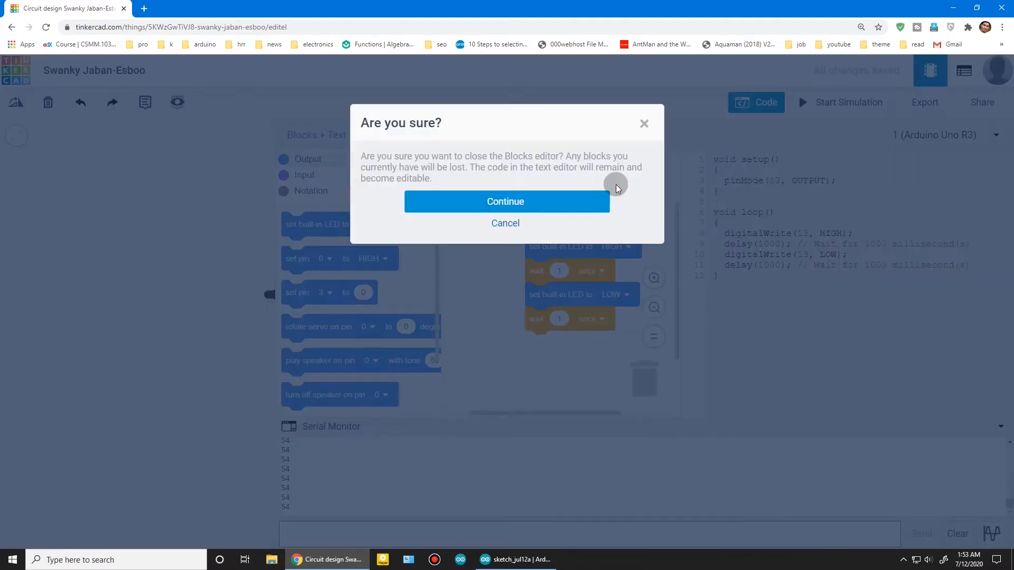
left_click(506, 200)
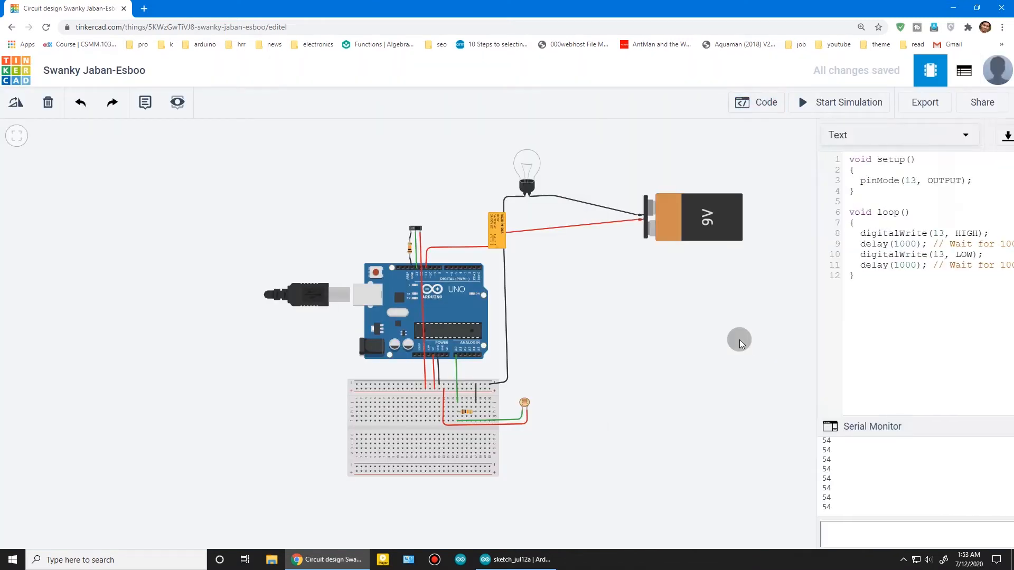
left_click(515, 559)
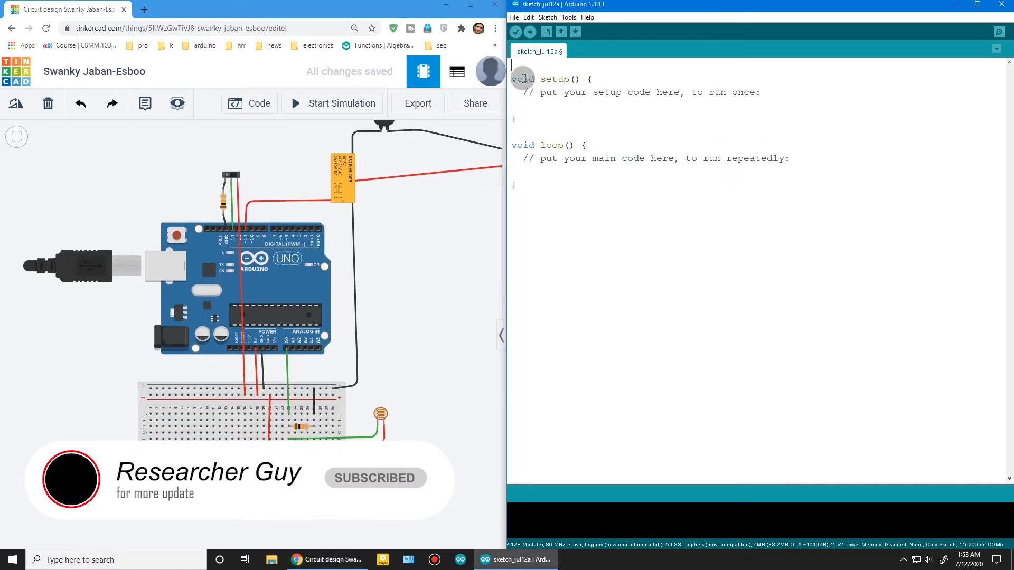
Step: Declare int sensor, sensorValue, button and buttonState at the top of the sketch
type("int sensor = A0;")
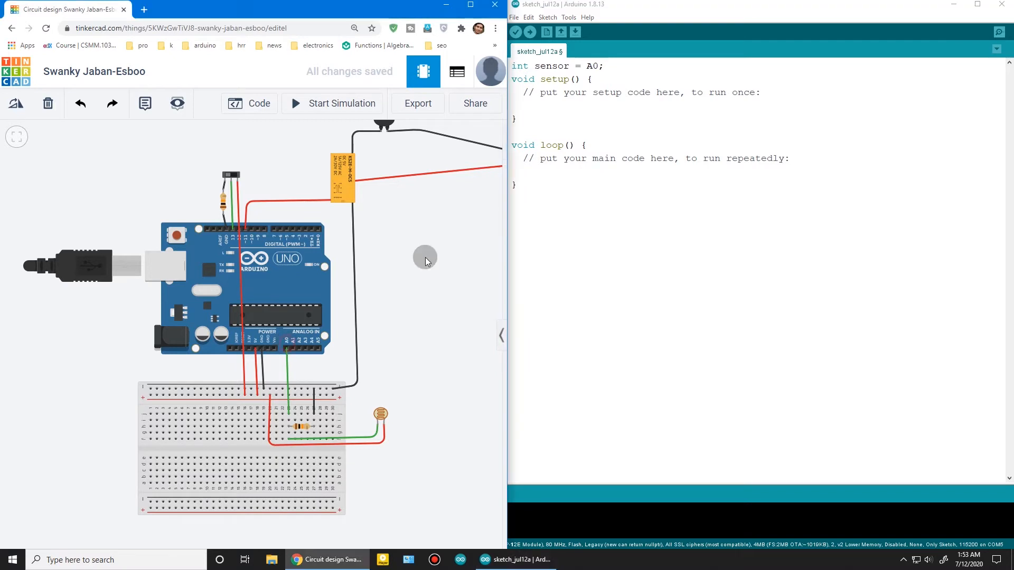
type("int")
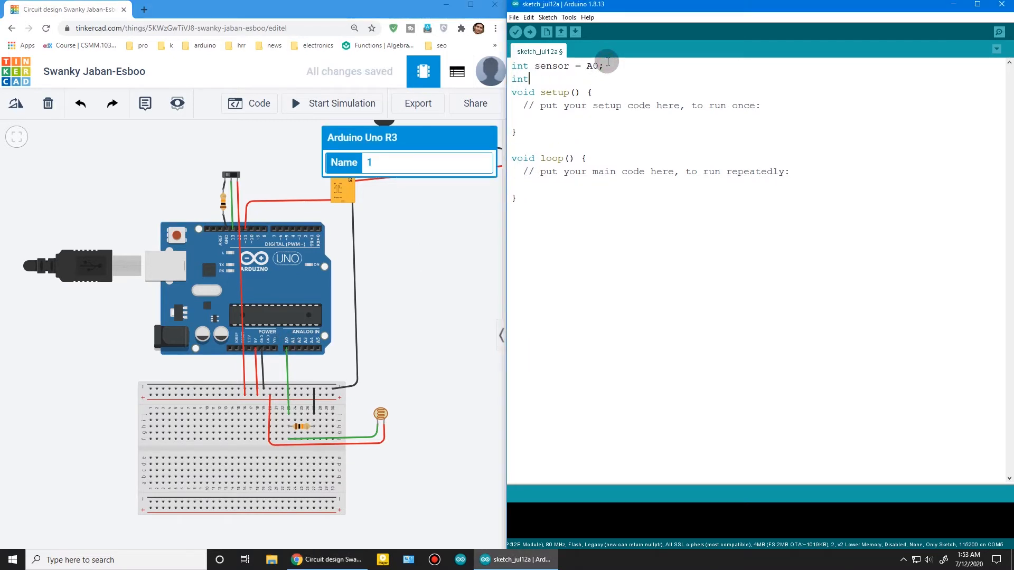
type("sensorVal")
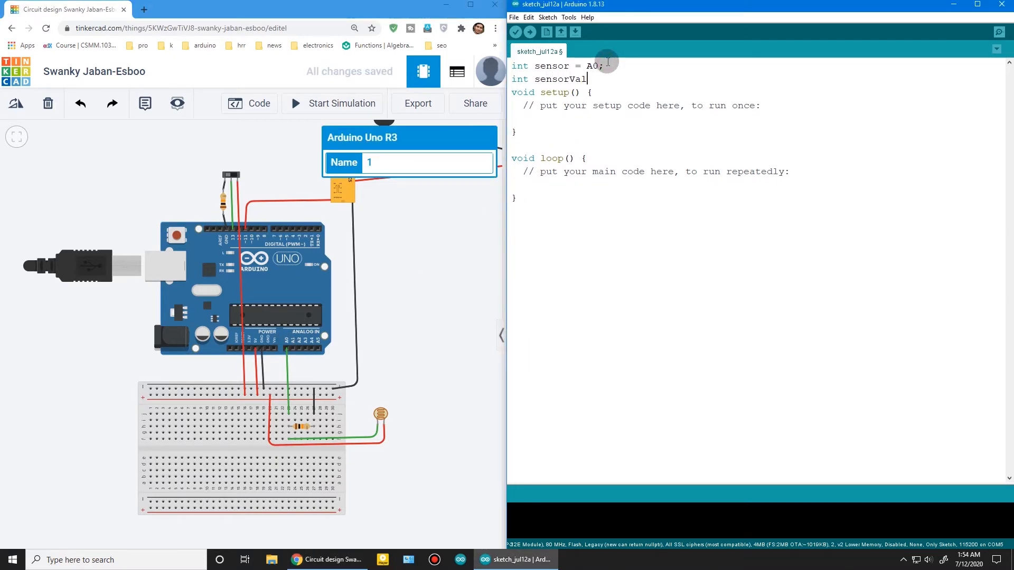
type("ue;")
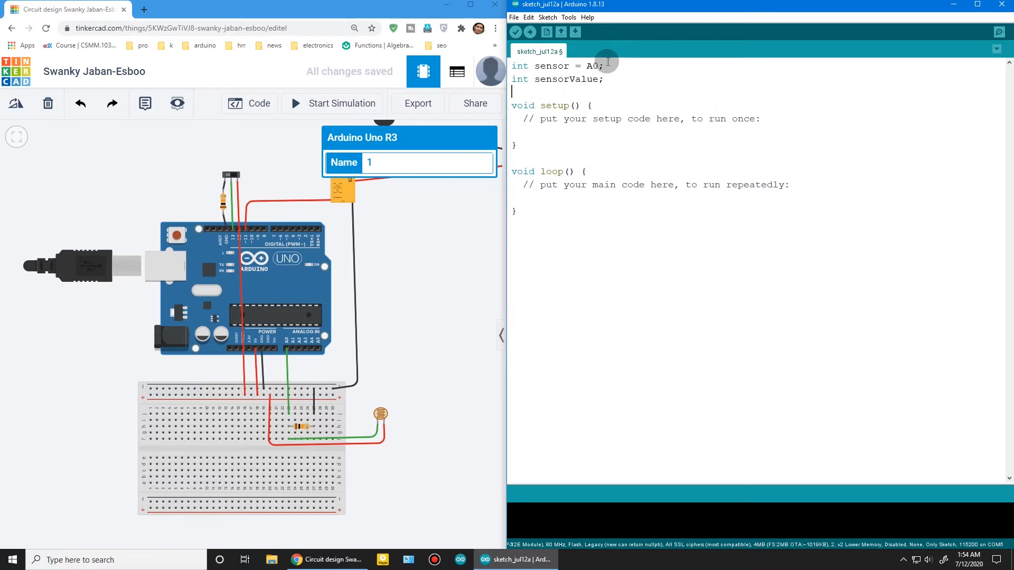
type("int switch")
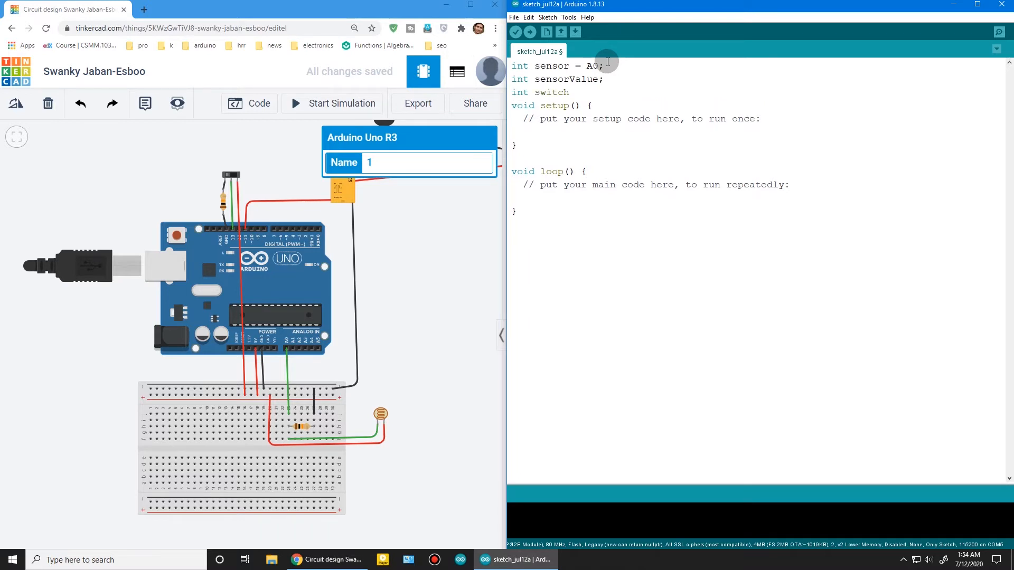
type("but")
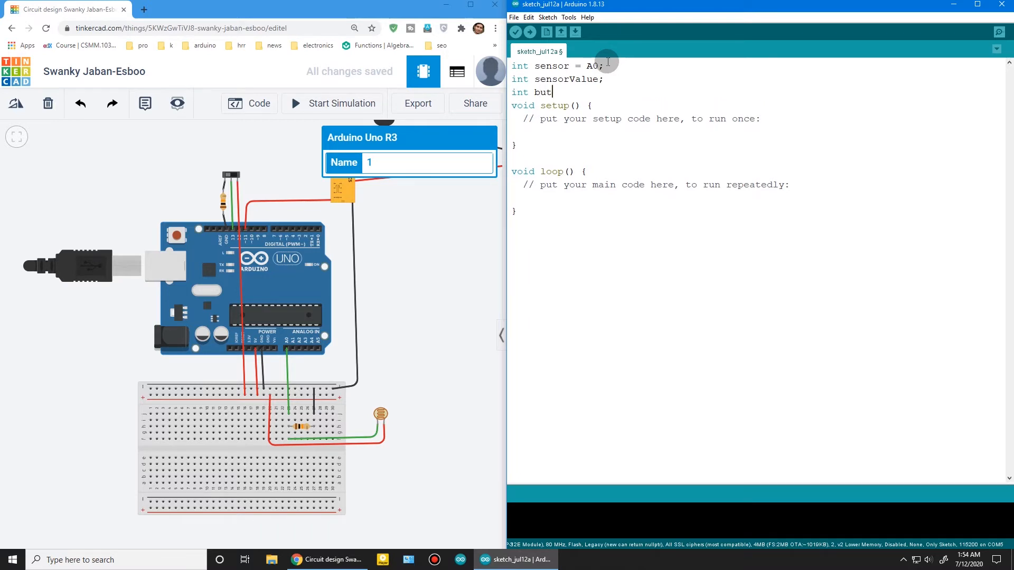
type("ton;")
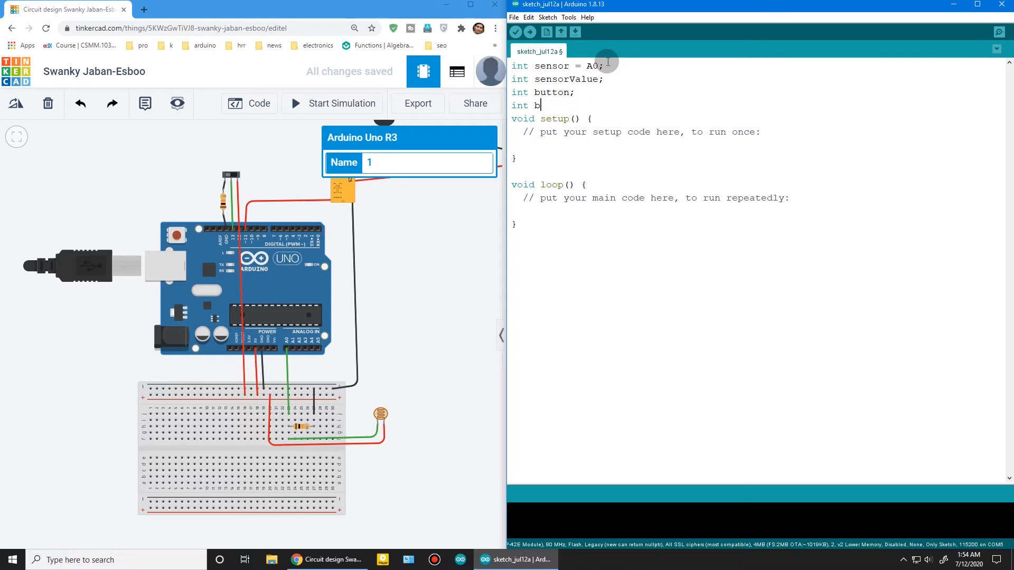
type("uttonState;")
type("int relay")
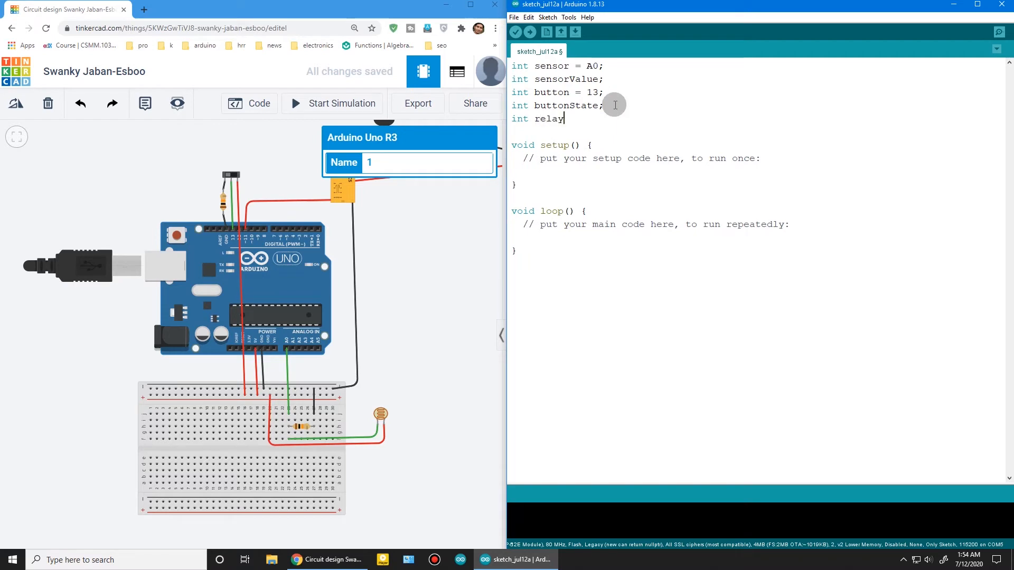
Step: Declare relay = 11 and add a comment about giving the pins names
type("=")
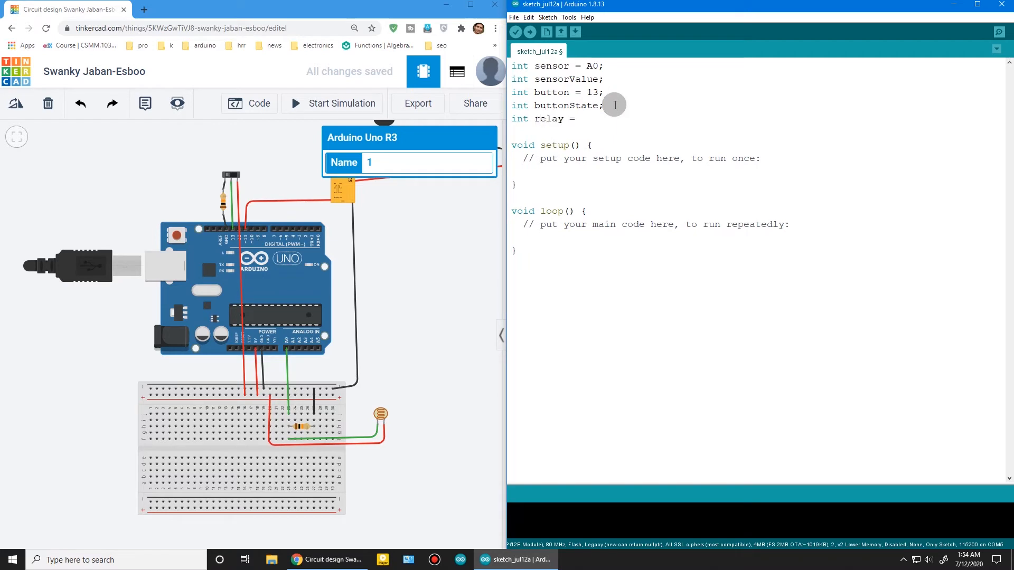
type("11;")
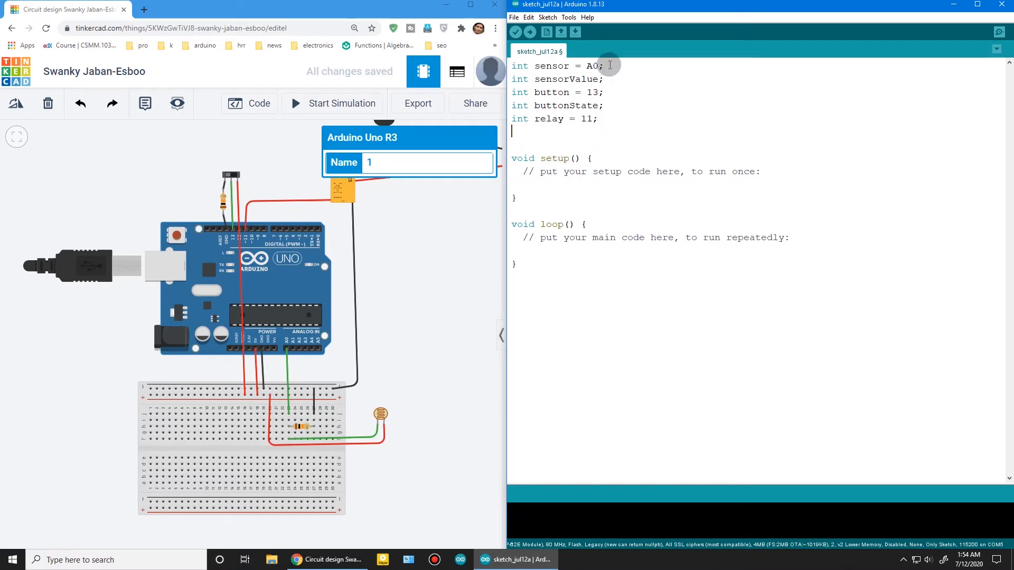
type("//")
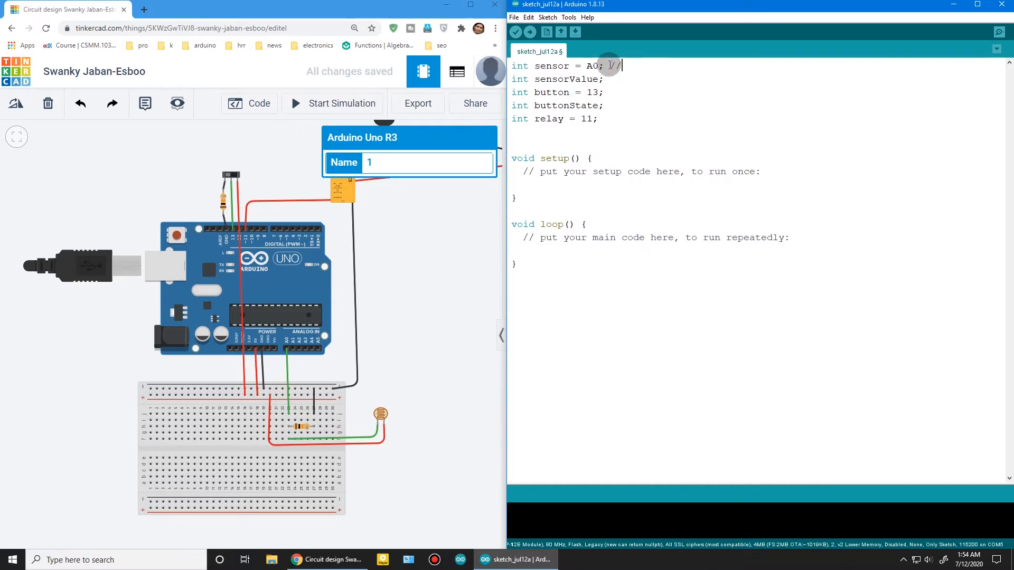
type("give")
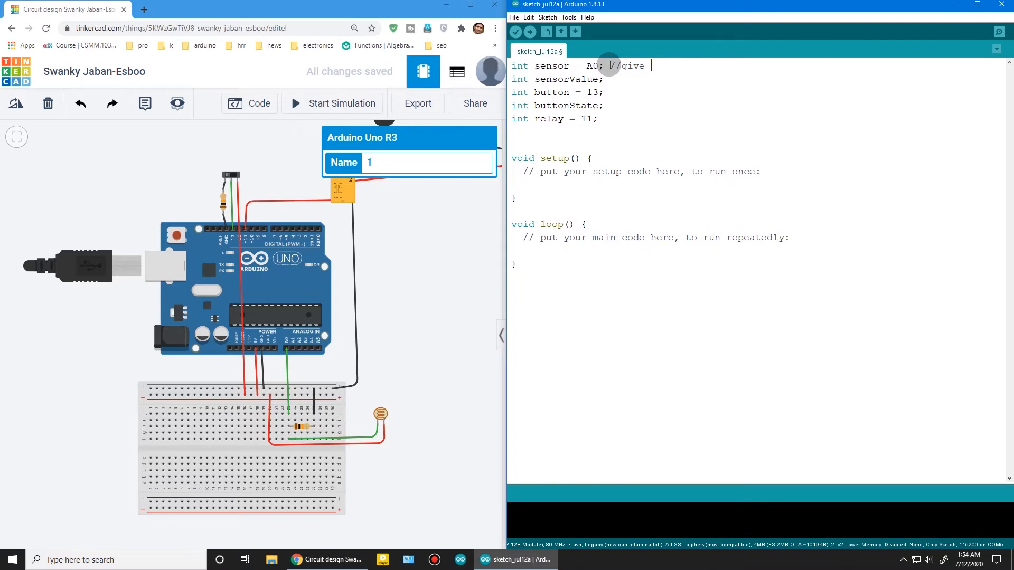
type("pin")
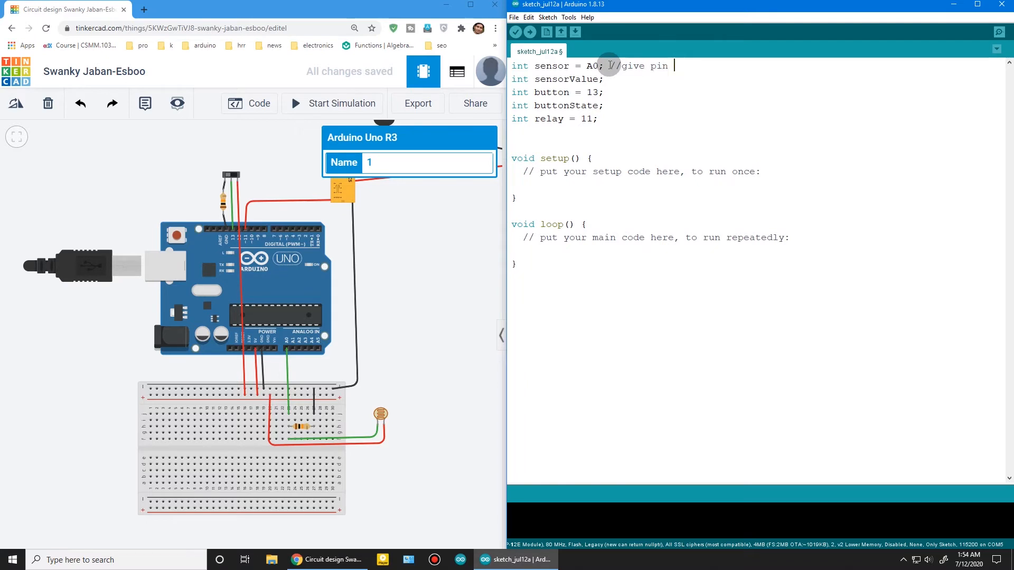
type("name")
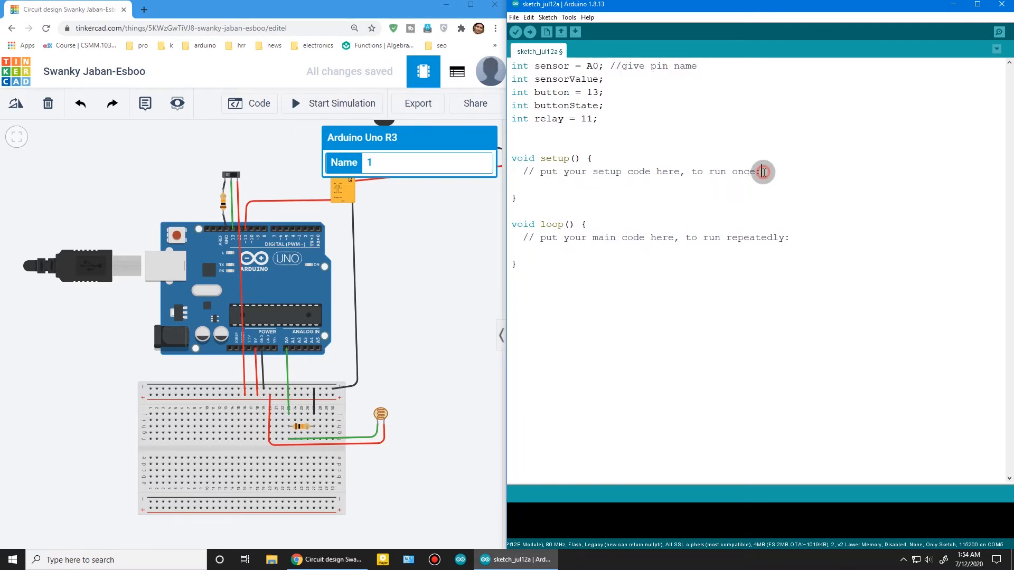
Step: In setup(), set sensor and button as INPUT with pinMode calls
type("pi")
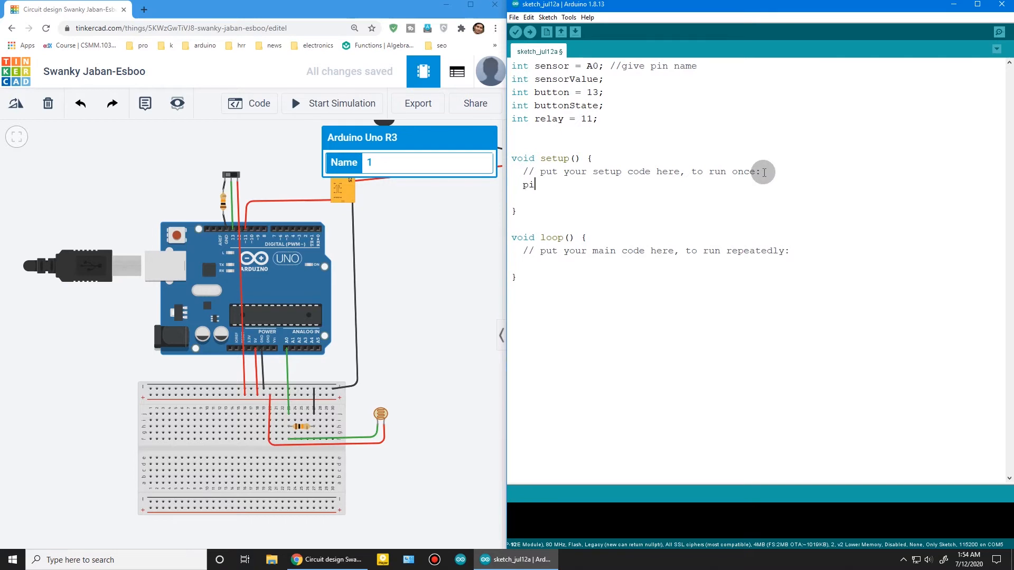
type("nMode (")
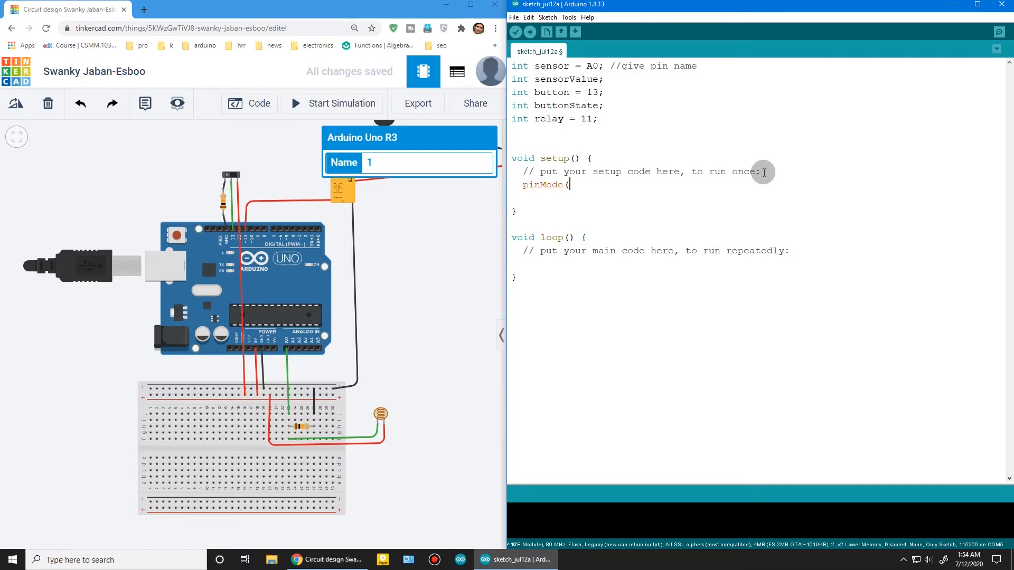
type("sensor,")
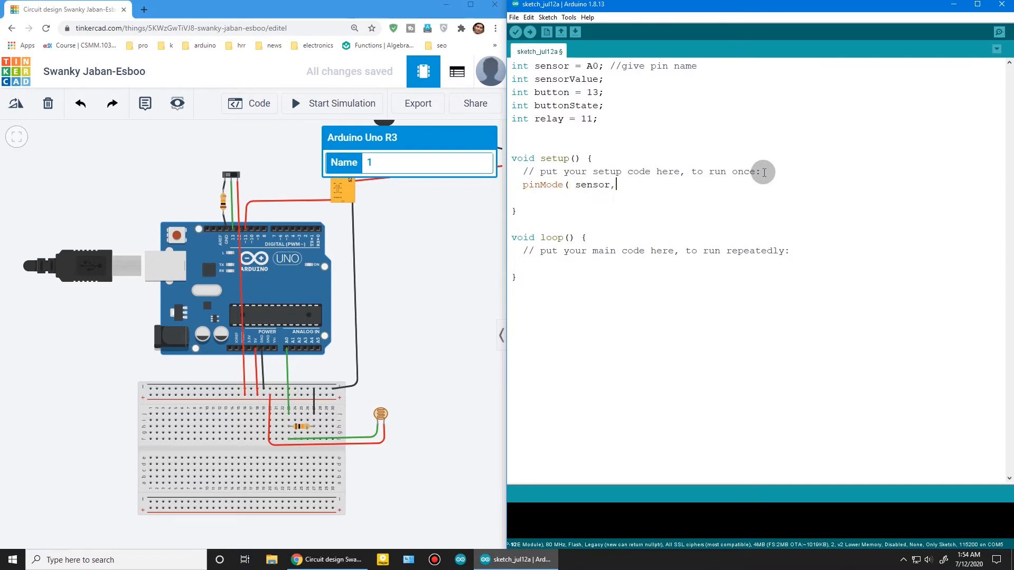
type("INPUT);")
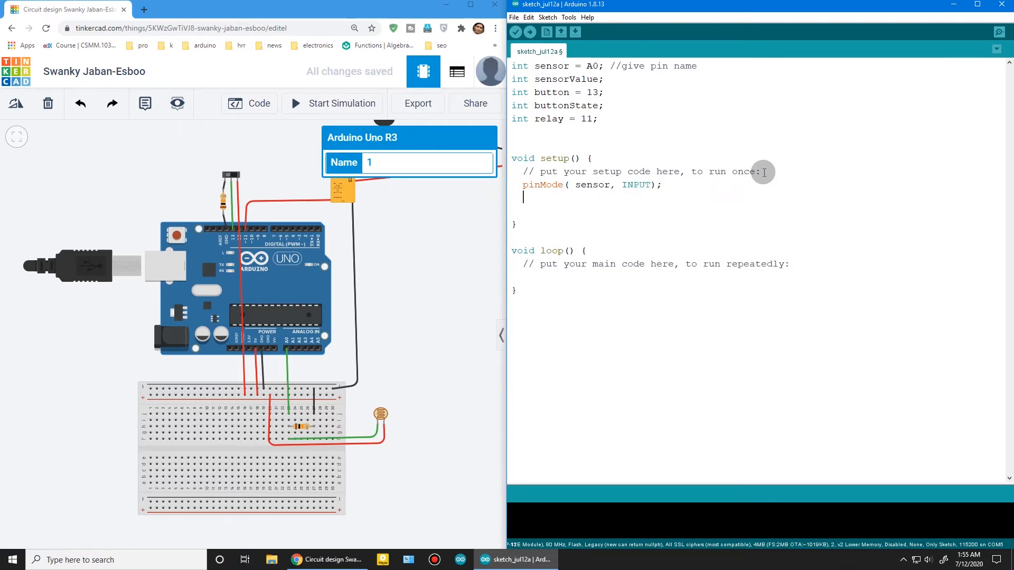
type("pinMode")
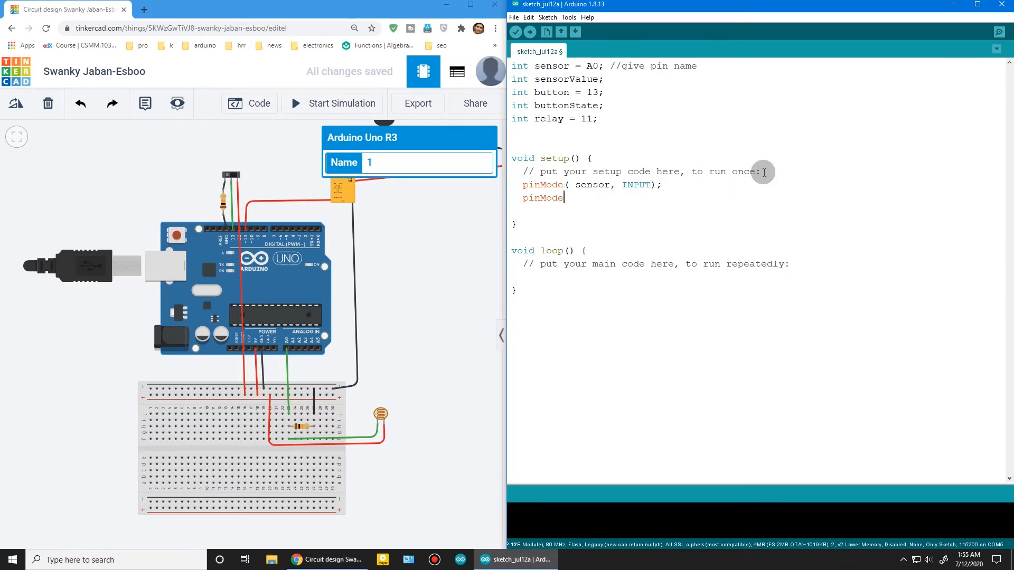
type("(bu")
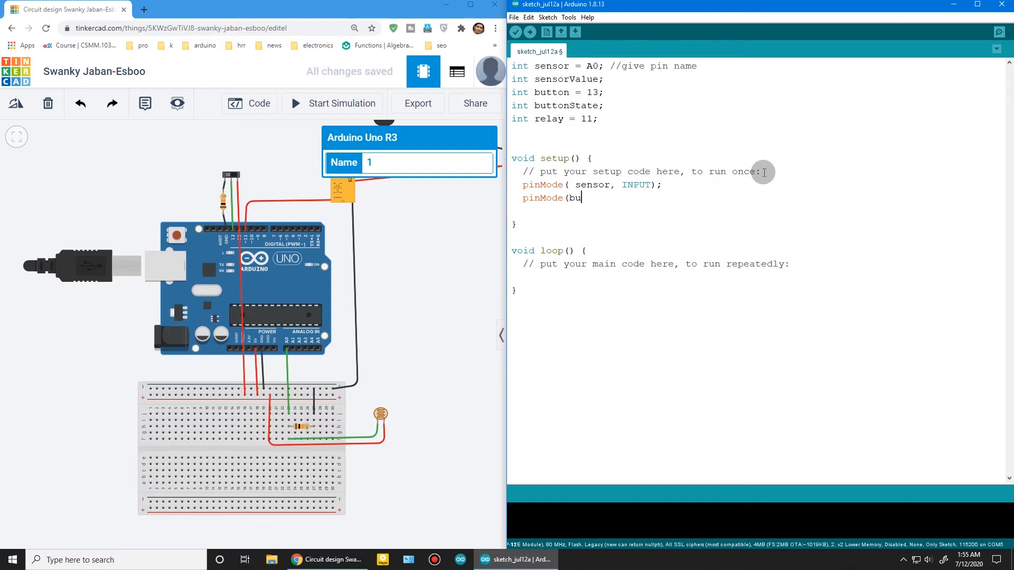
type("tton, INPUT);")
type("pi")
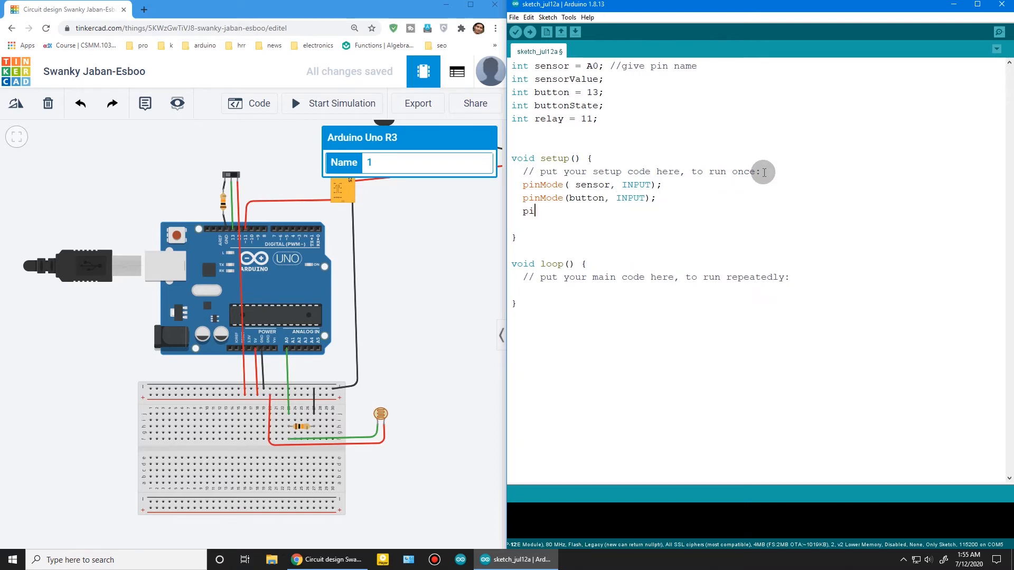
Step: Add pinMode(relay, OUTPUT); to setup()
type("nMode(")
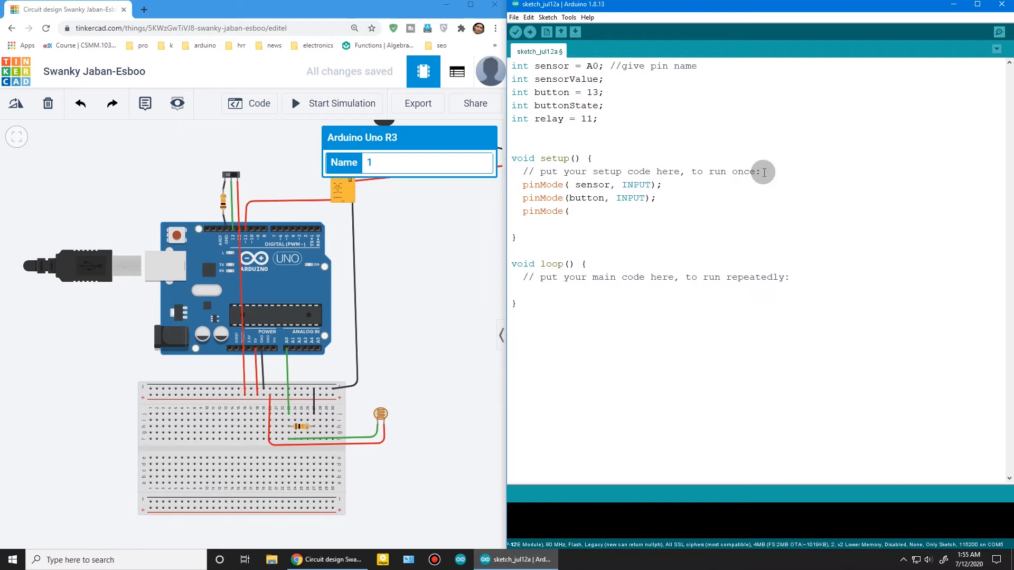
type("relay,")
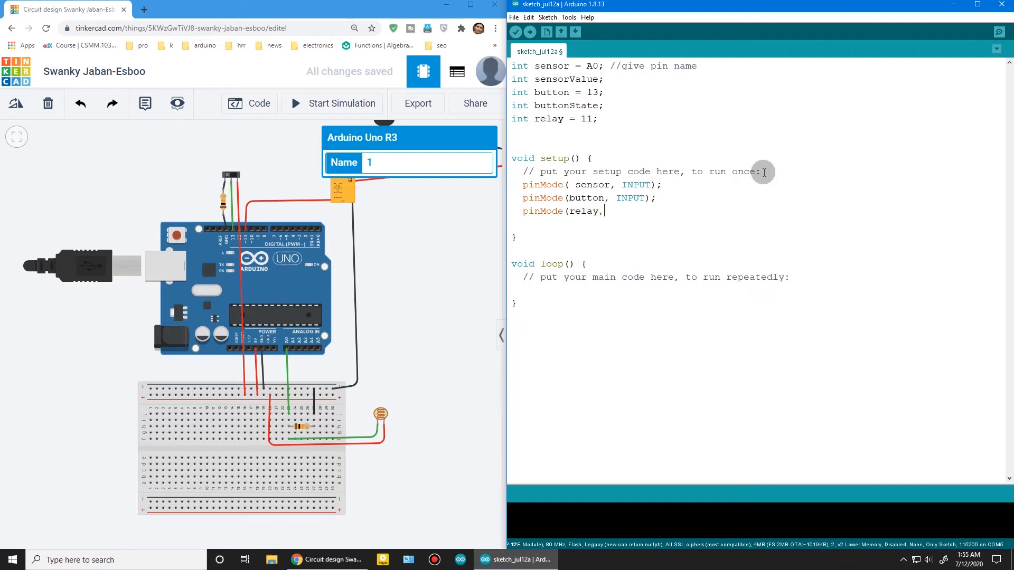
type("OUTPUT0")
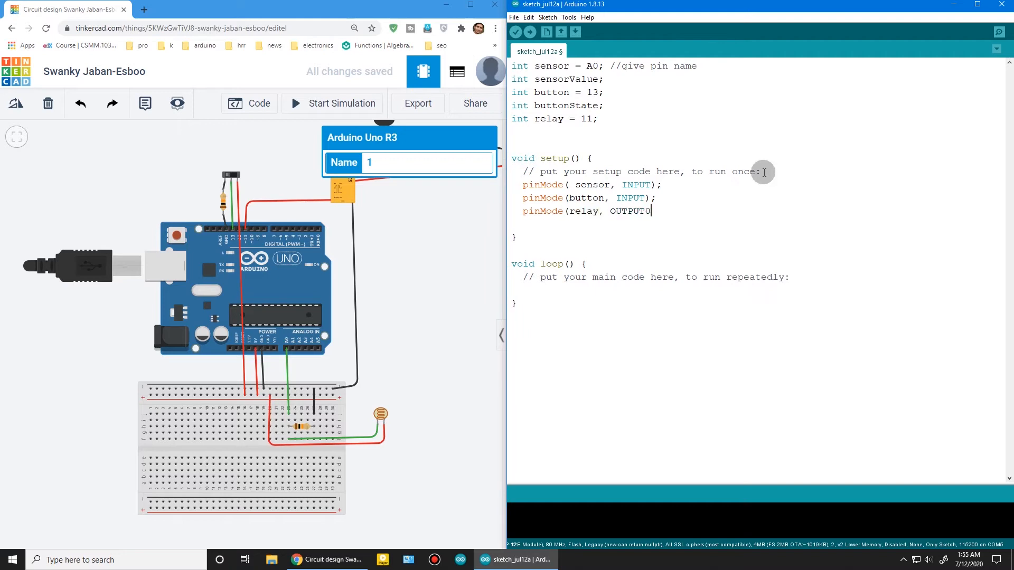
type(");")
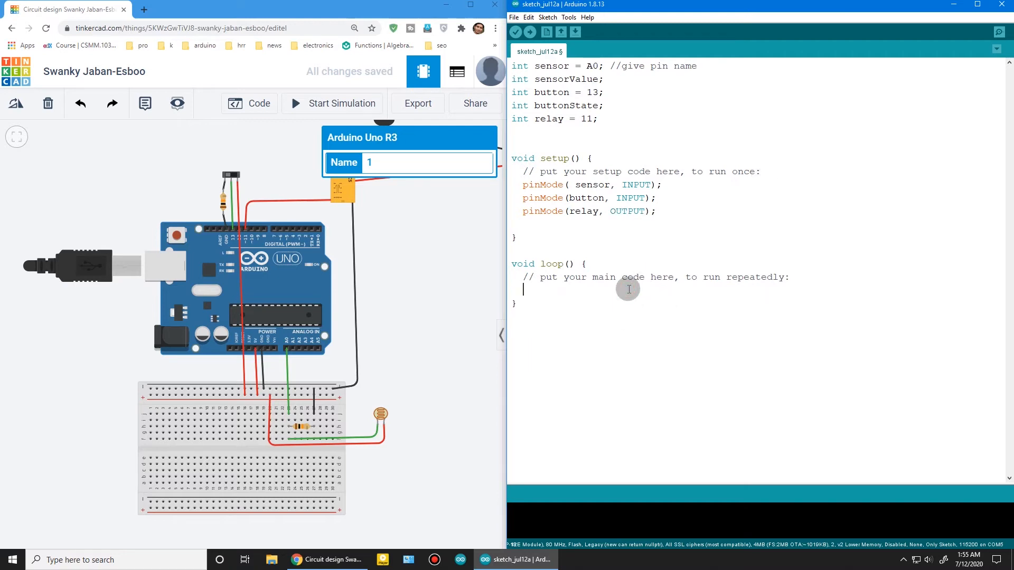
Step: In loop(), write buttonState = digitalRead(button);
type("button")
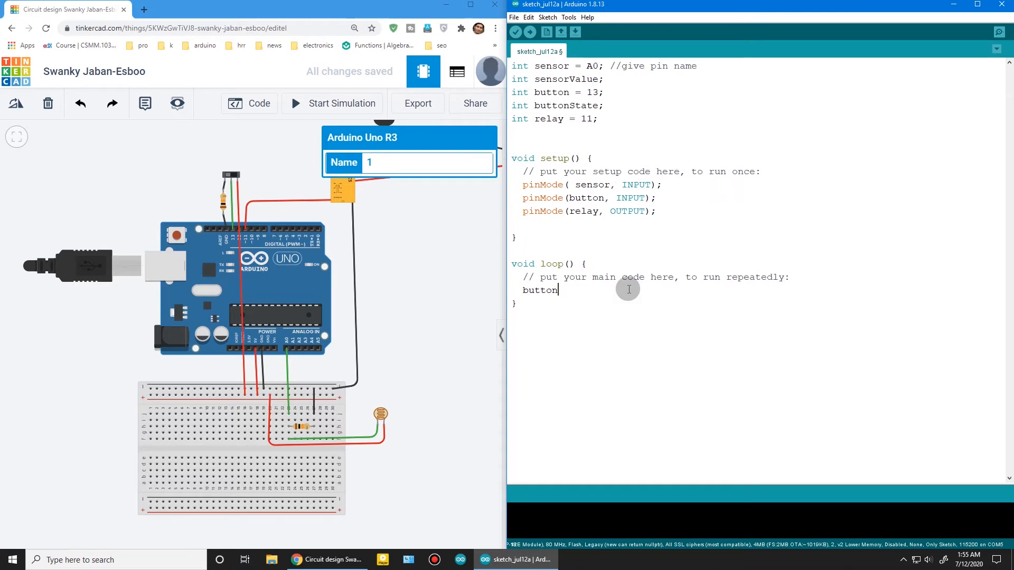
type("State (")
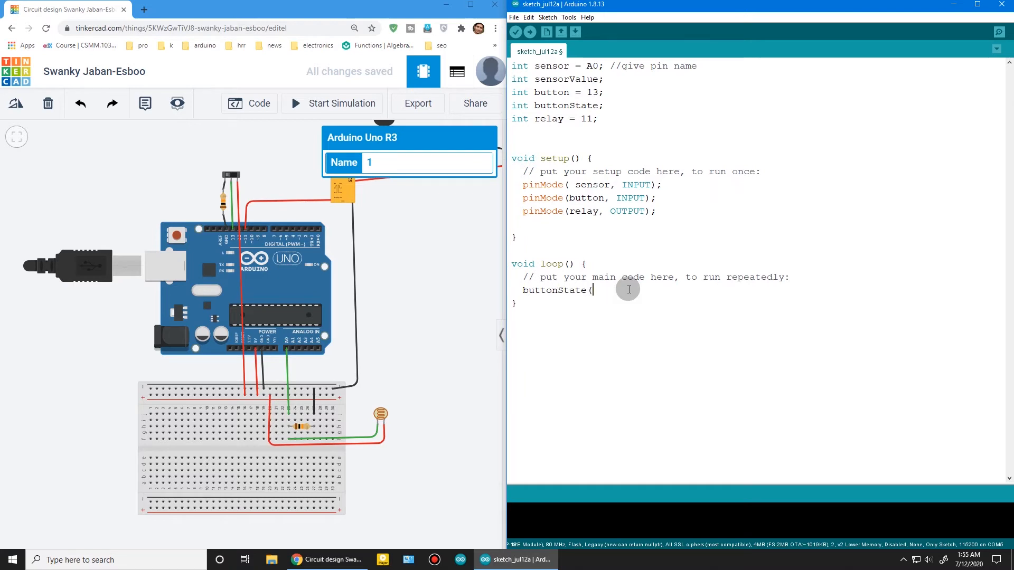
key("Backspace")
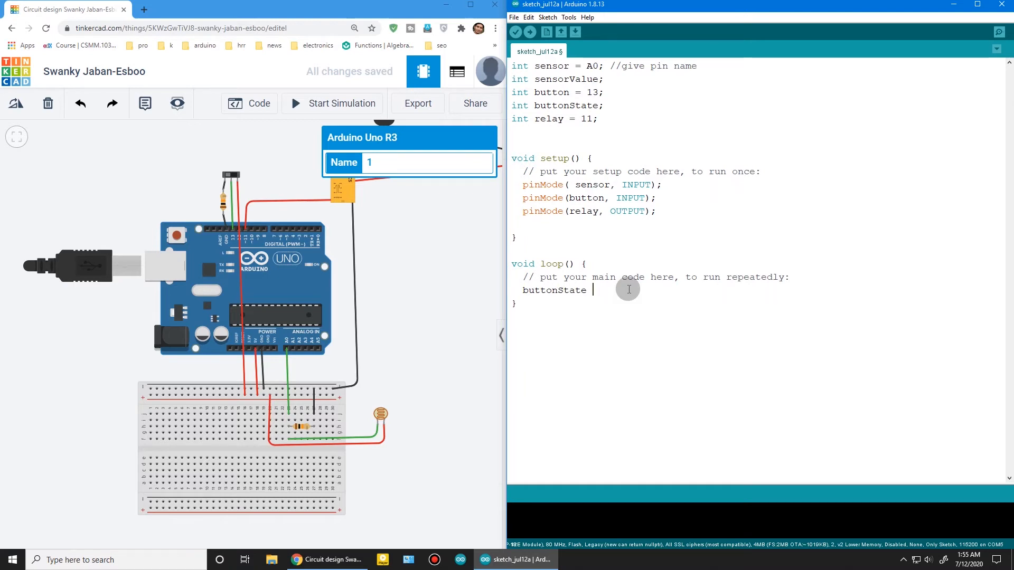
type("= digital")
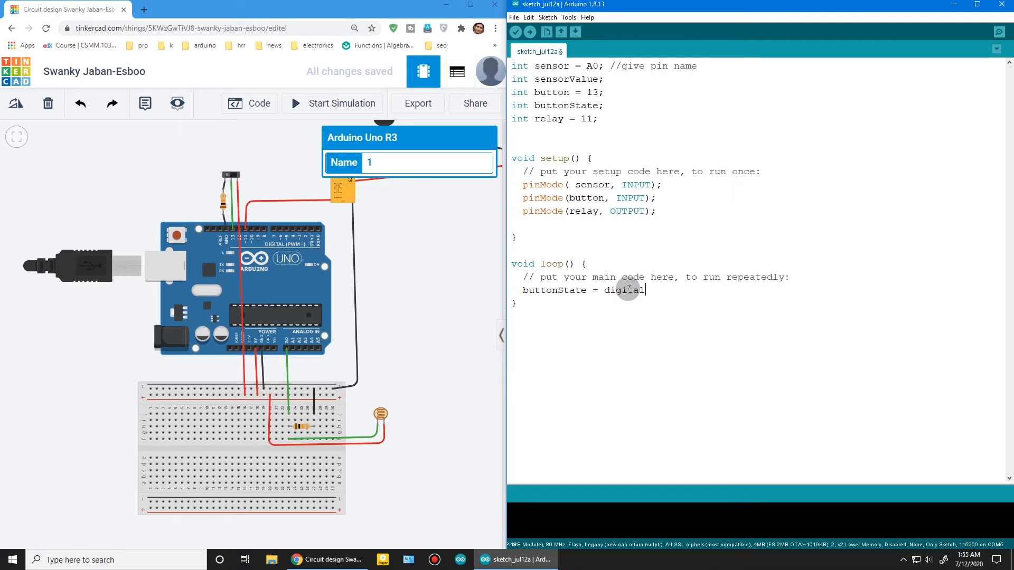
type("Read")
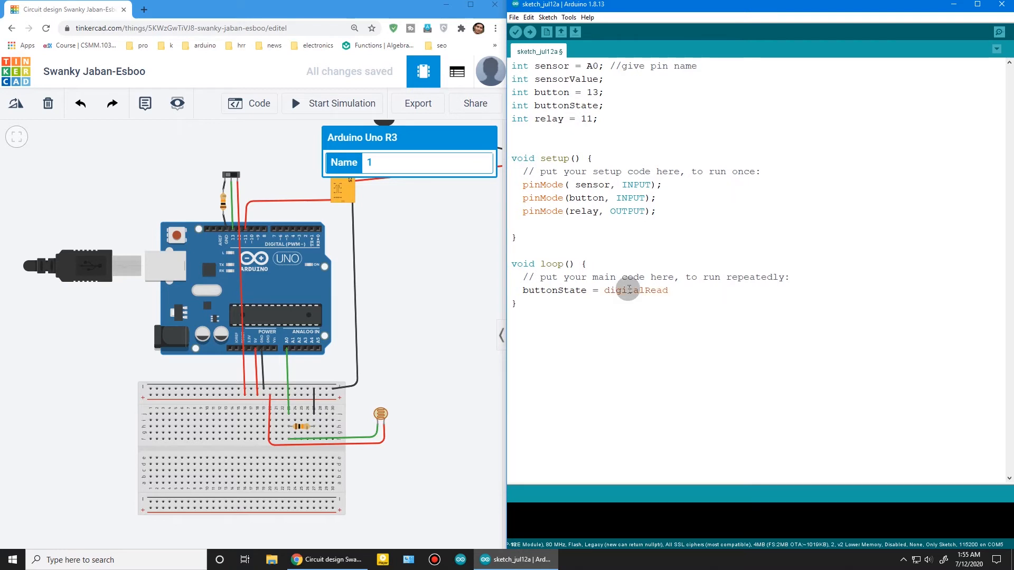
type("(button)")
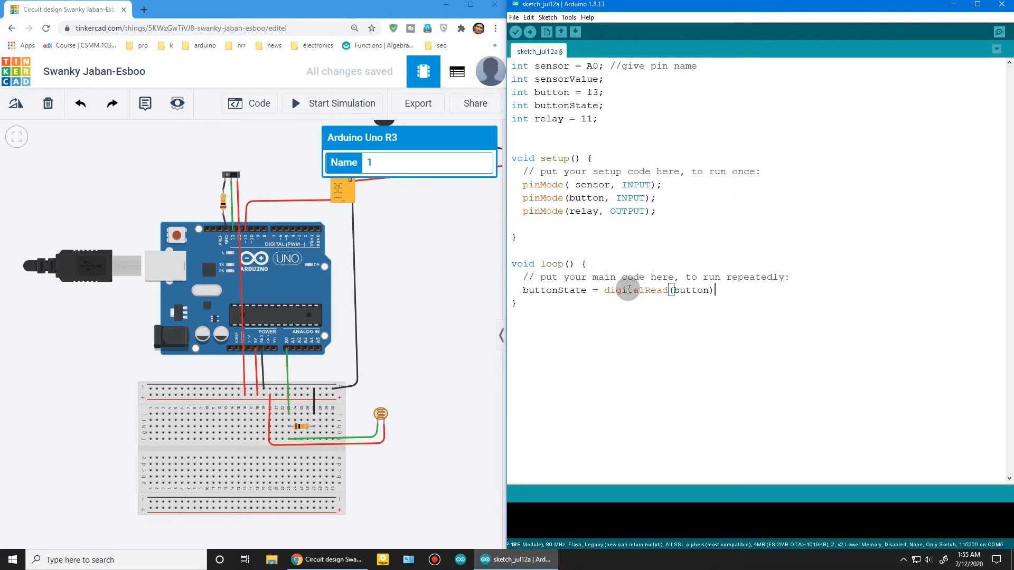
type(";")
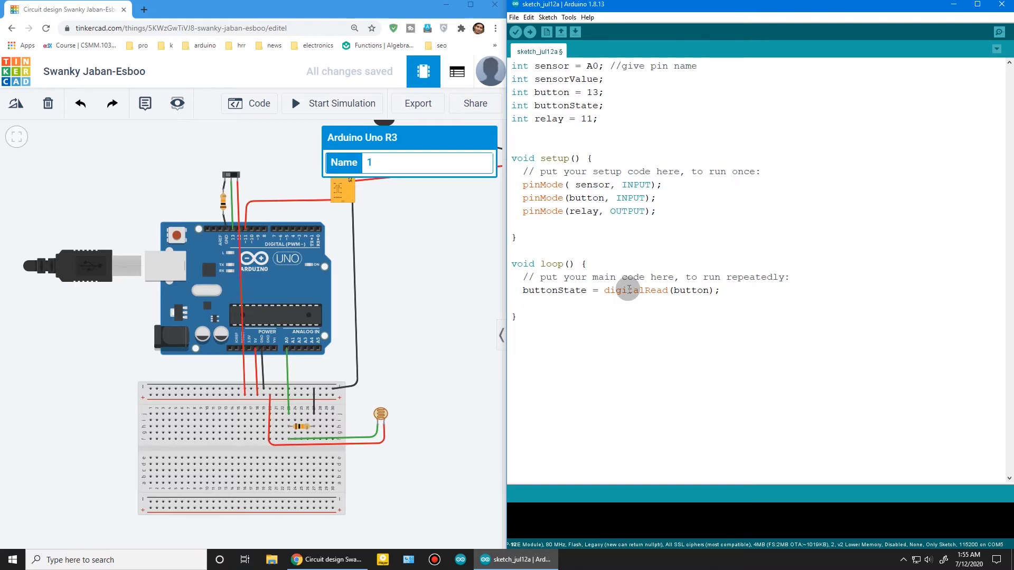
Step: Add sensorValue = analogRead(sensor); to loop()
type("sensorV")
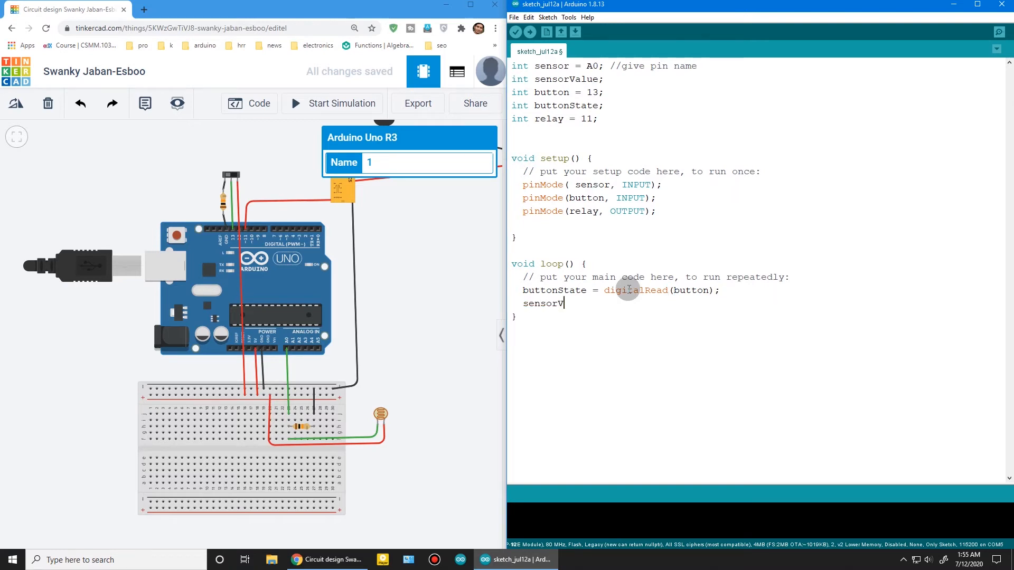
type("alue = a")
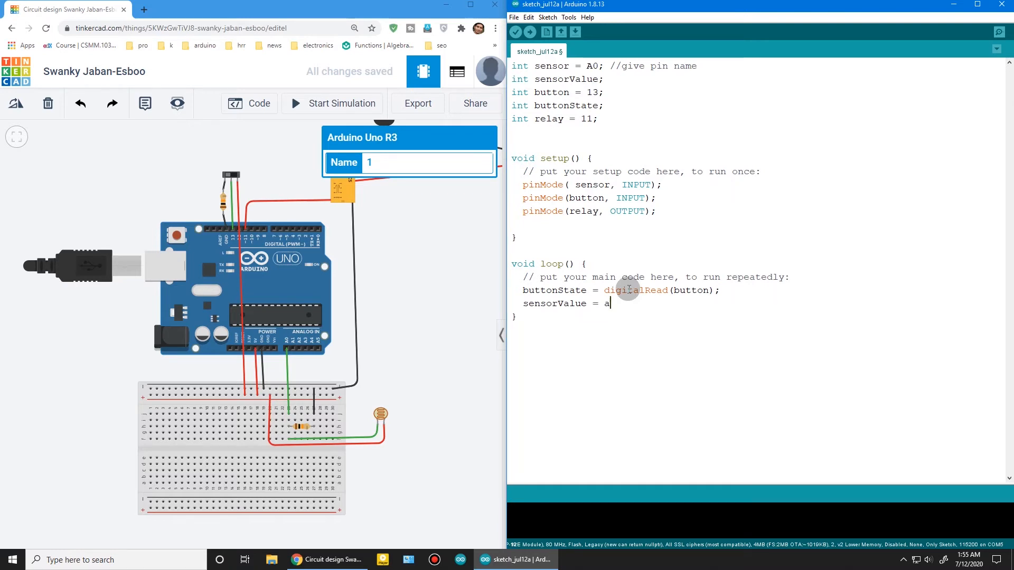
type("nalogRead(senso")
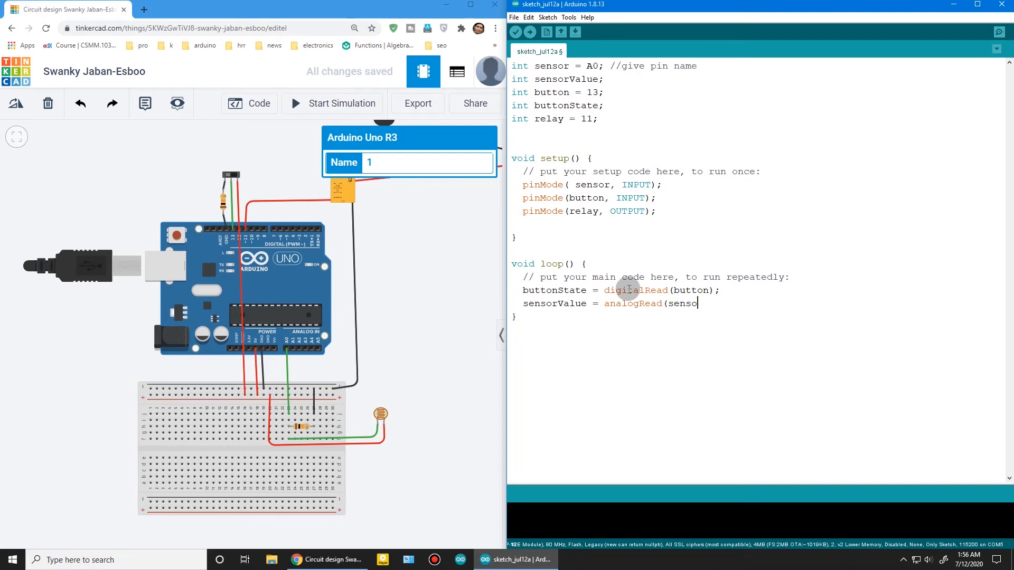
type("r);")
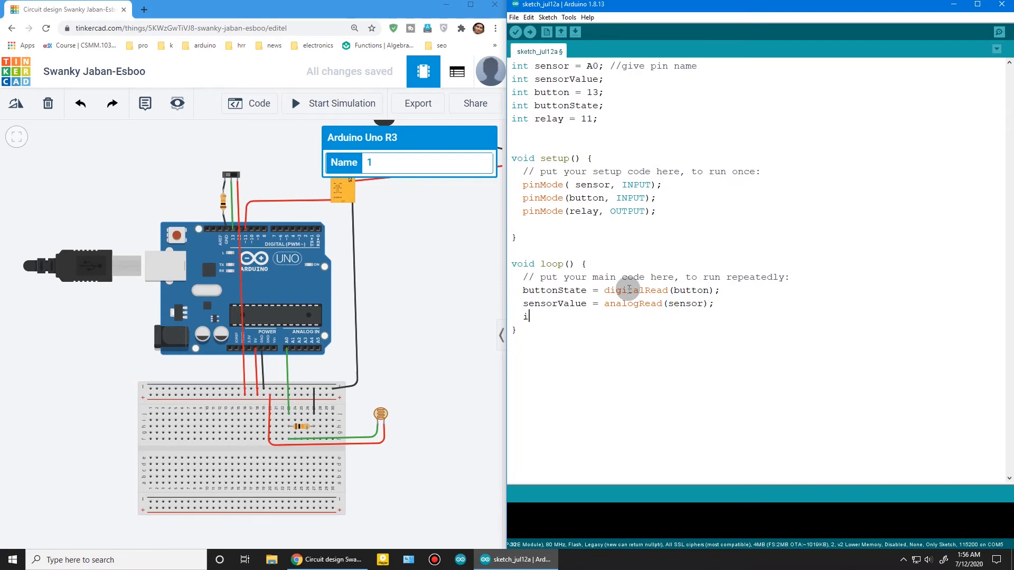
Step: Write if(sensorValue <= 800){ digitalWrite(relay, HIGH); } in loop()
type("f(s")
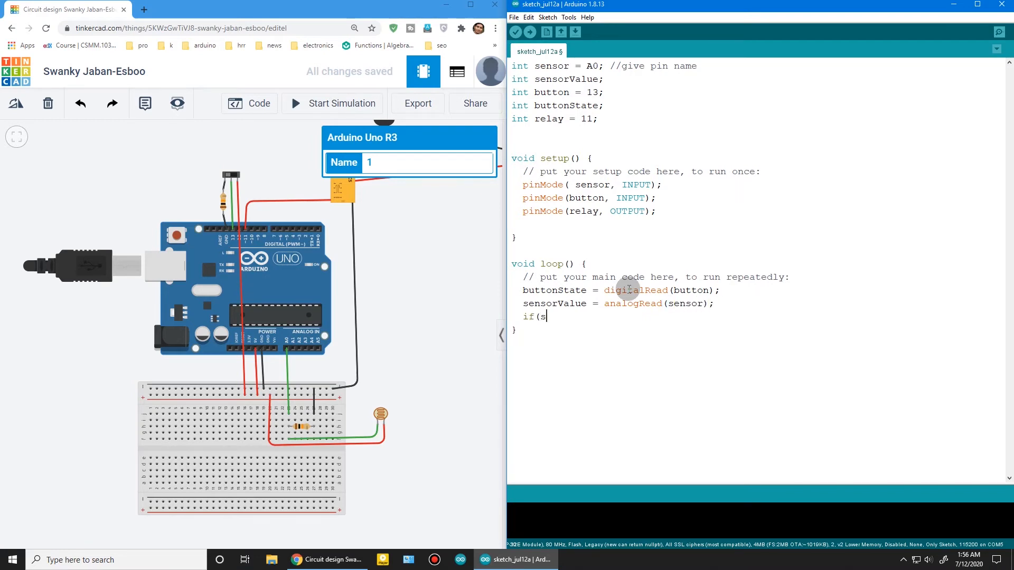
type("ensorVal")
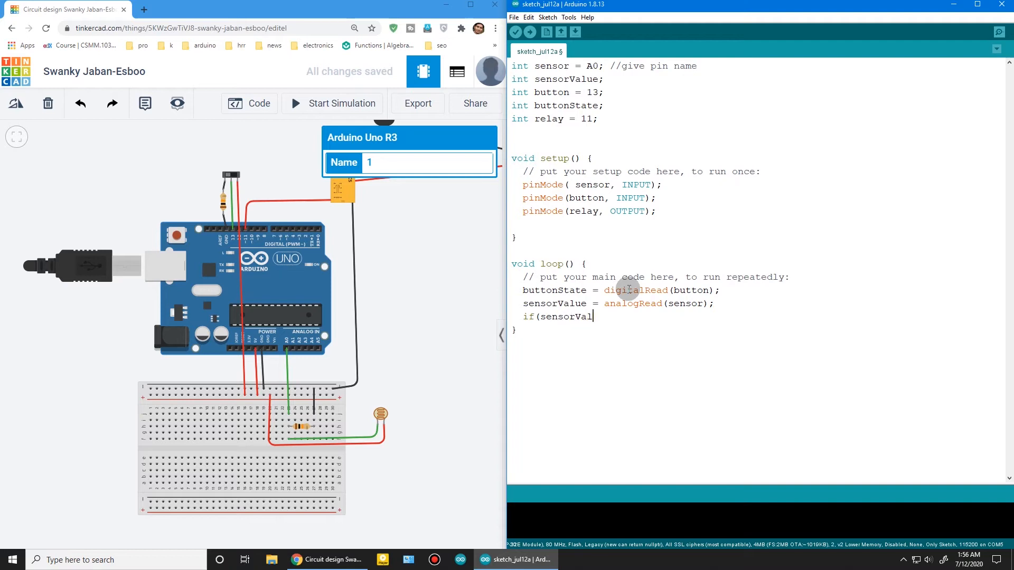
type("ue")
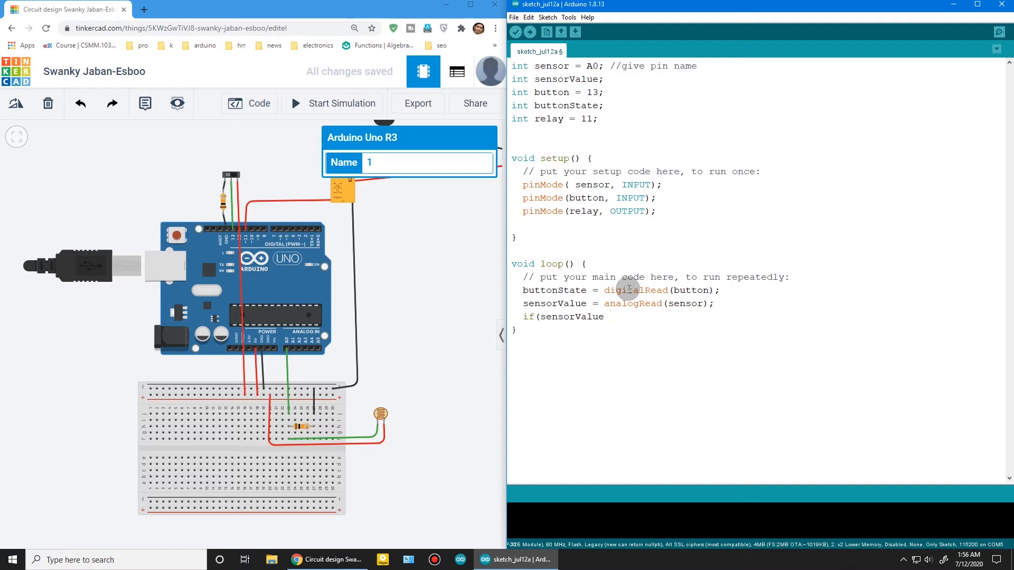
type("<= 800)")
type("{")
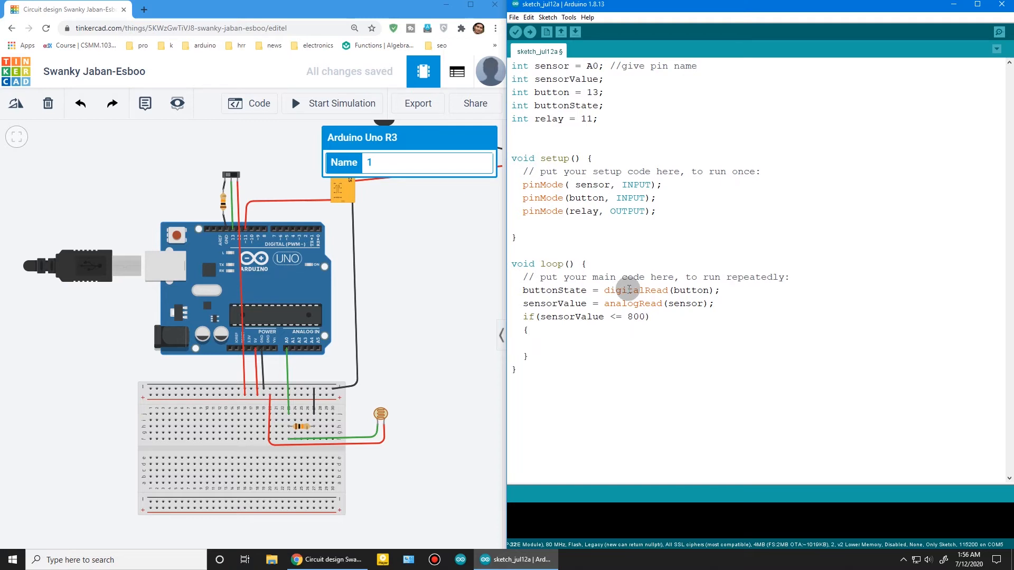
type("digitalWr")
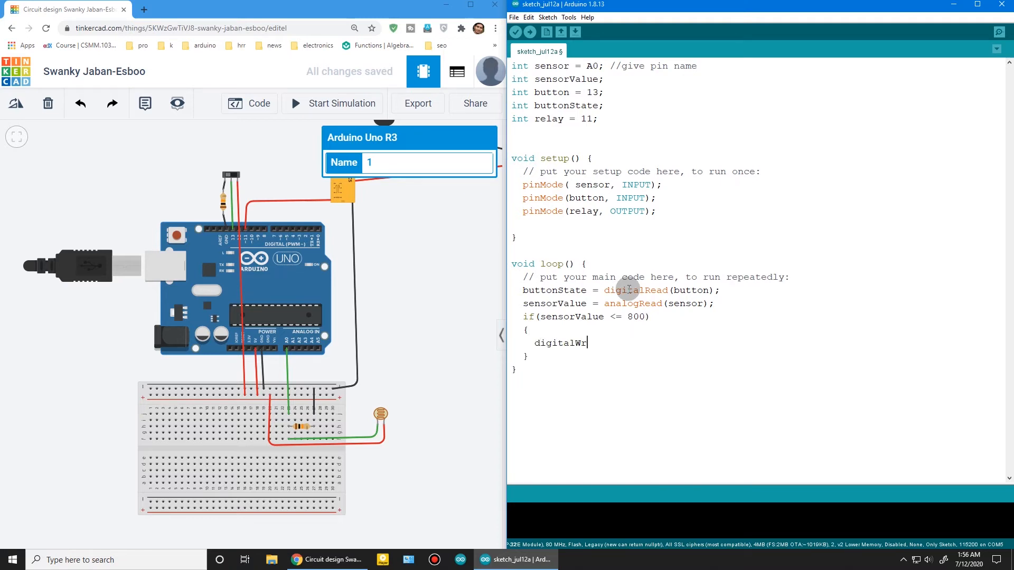
type("ite(re")
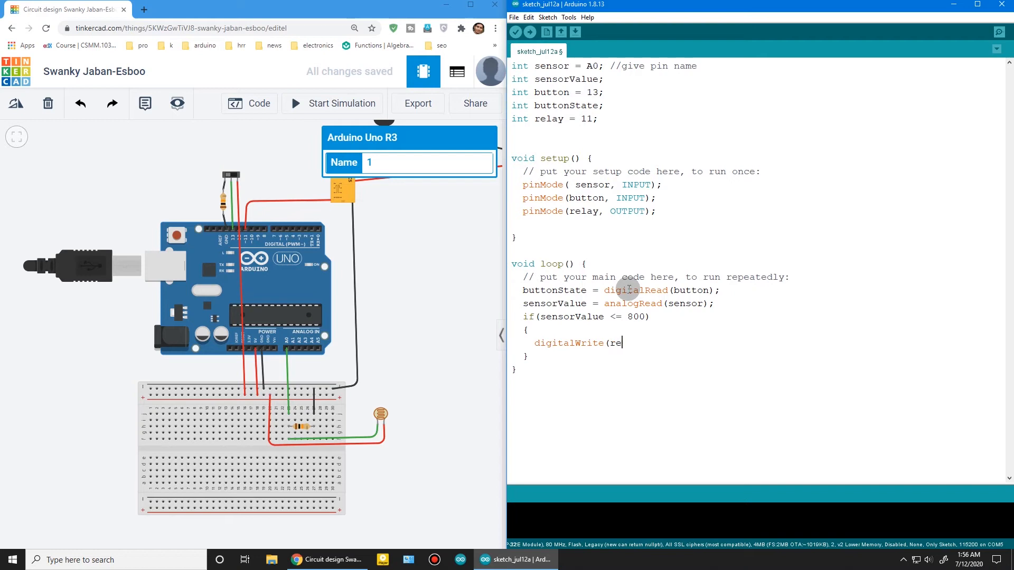
type("lay, HIGH")
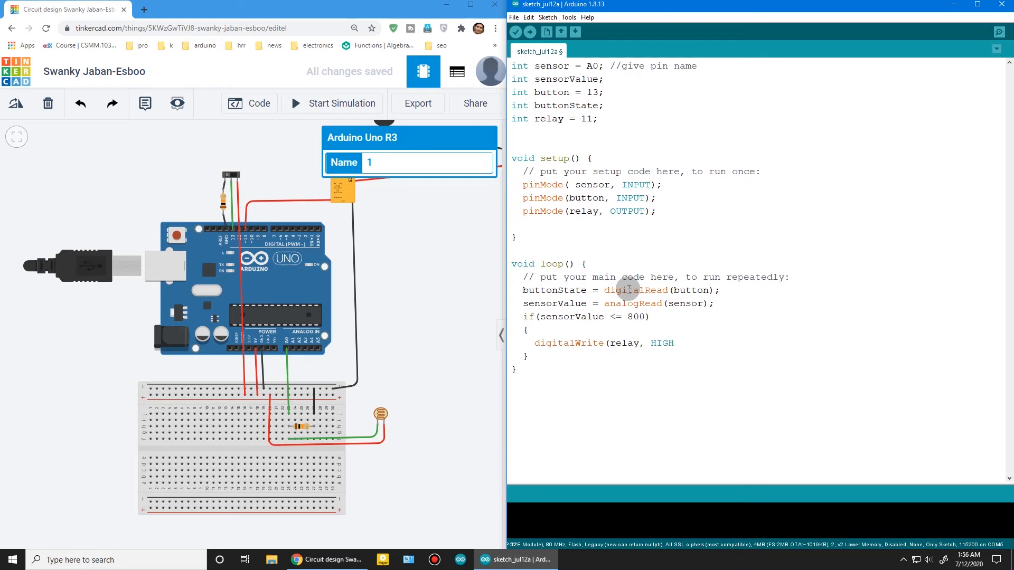
type(";")
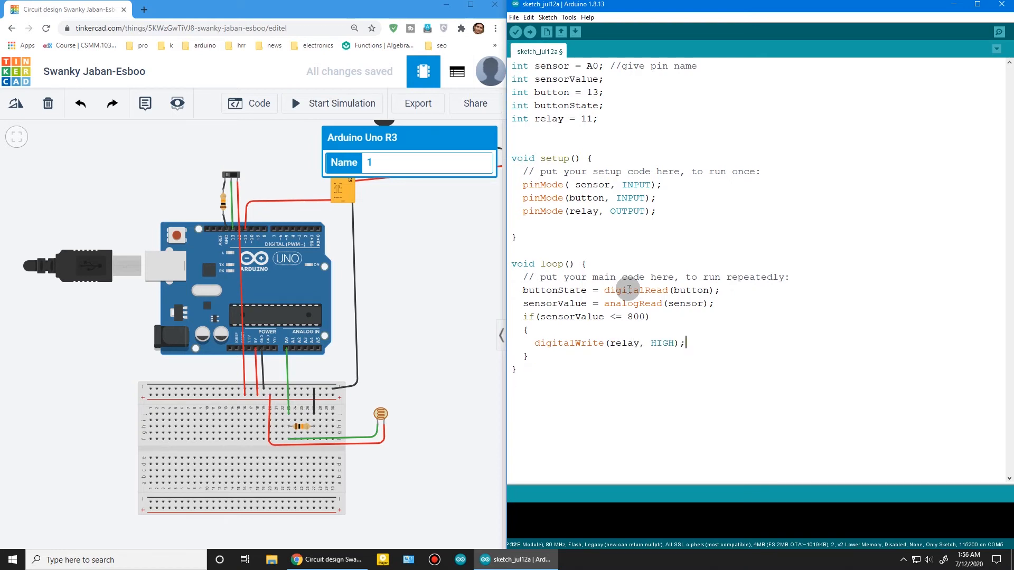
Step: Add the else branch writing digitalWrite(relay, LOW);
type("else")
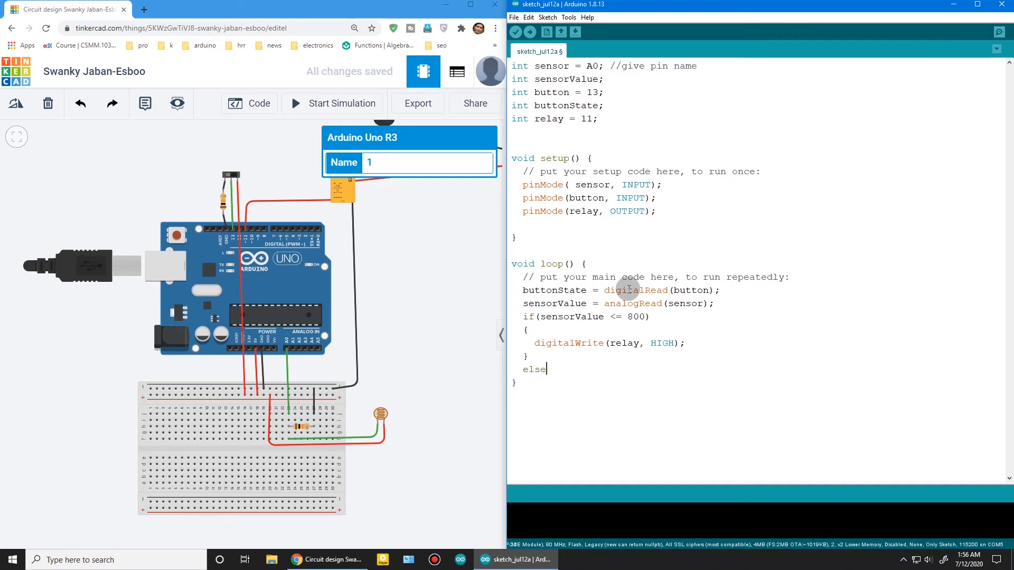
type("{")
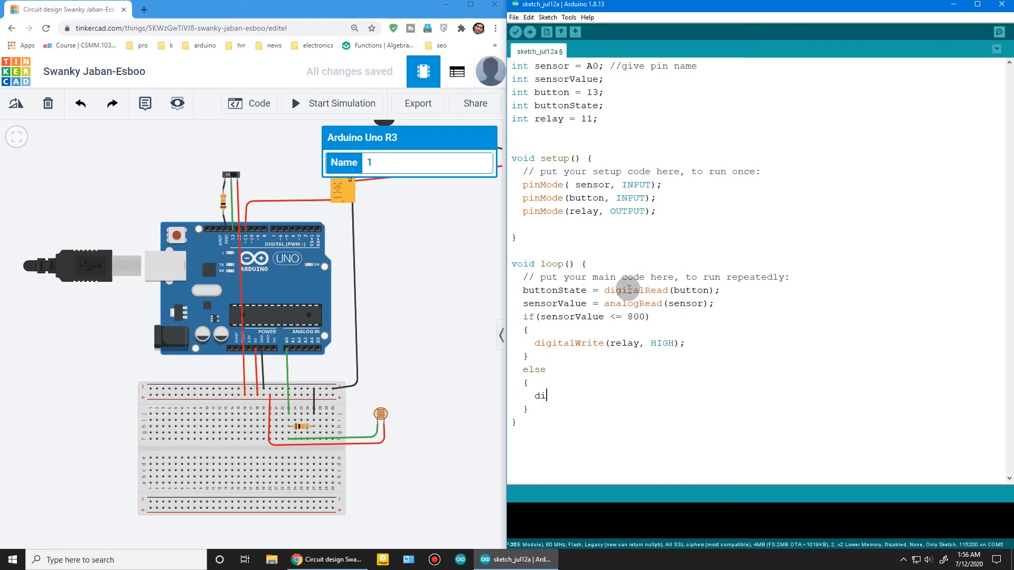
type("gitalWrit")
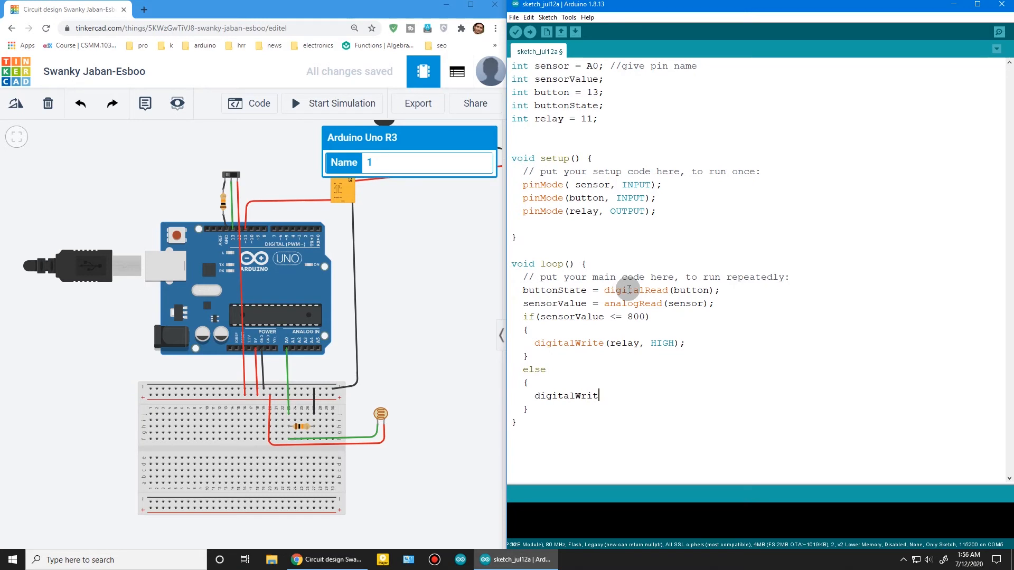
type("e(relay")
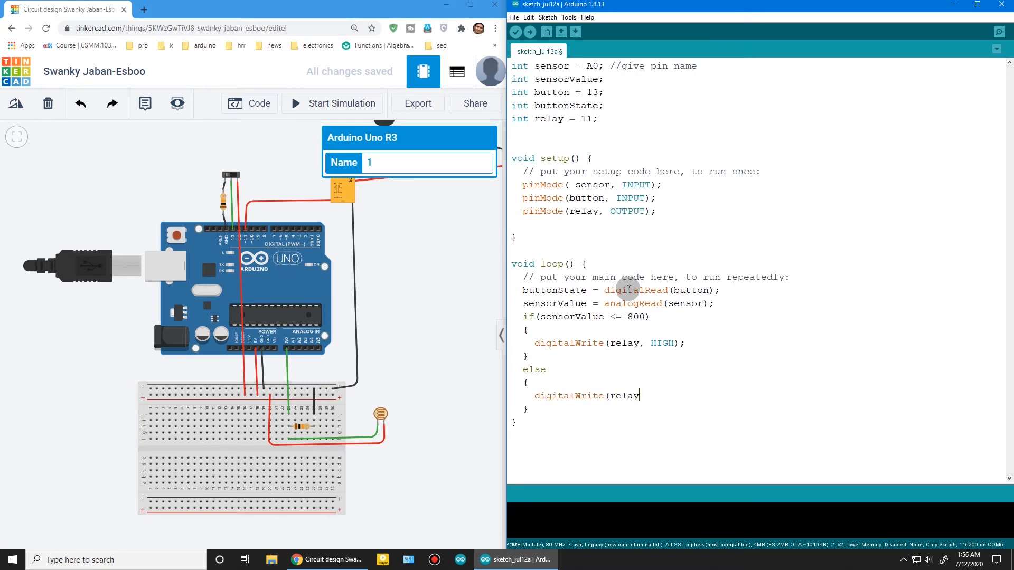
type(", LOW")
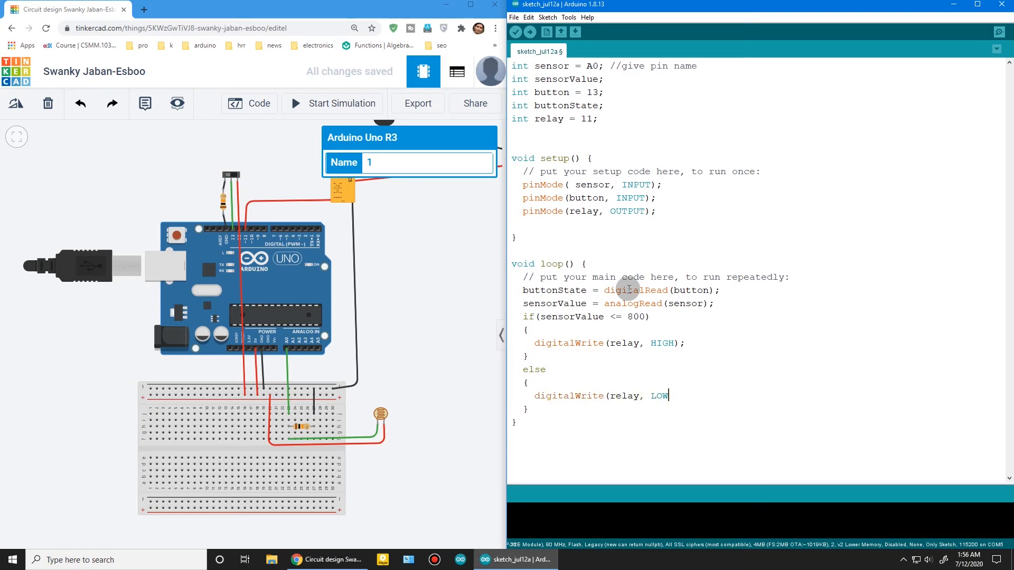
type(");")
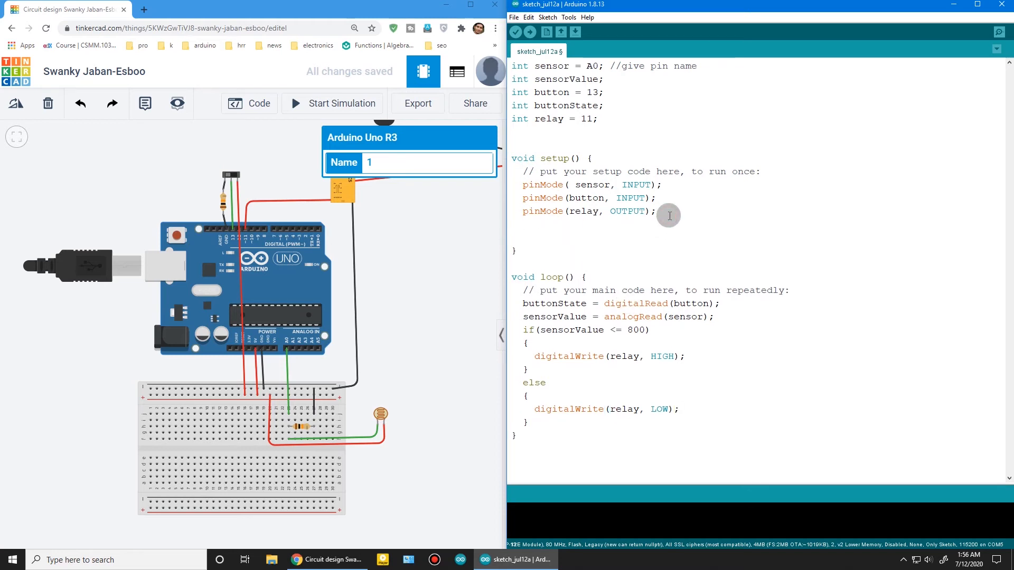
Step: Start serial communication at 9600 baud in setup() with Serial.begin(9600)
type("Serial")
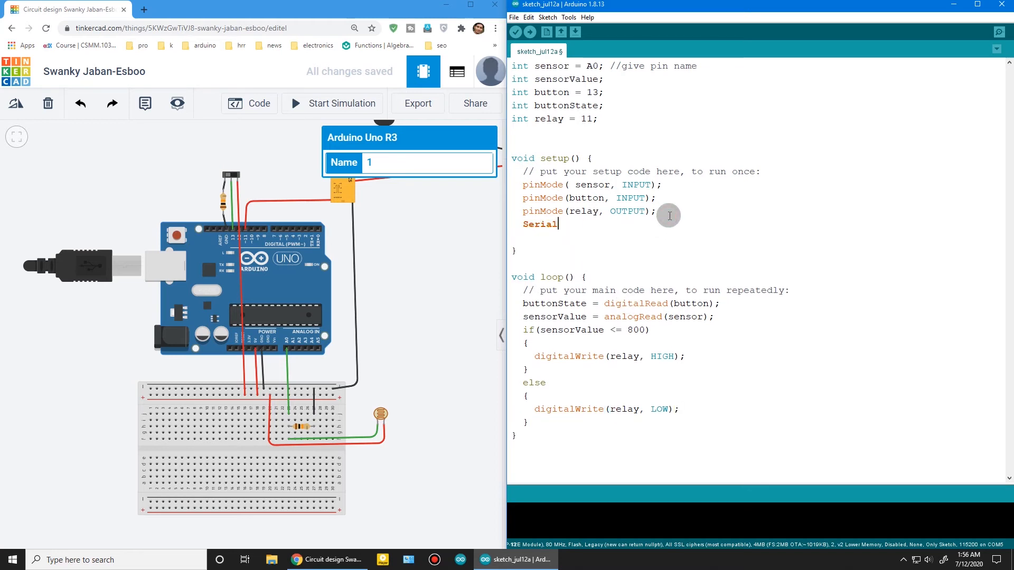
type(".begin(")
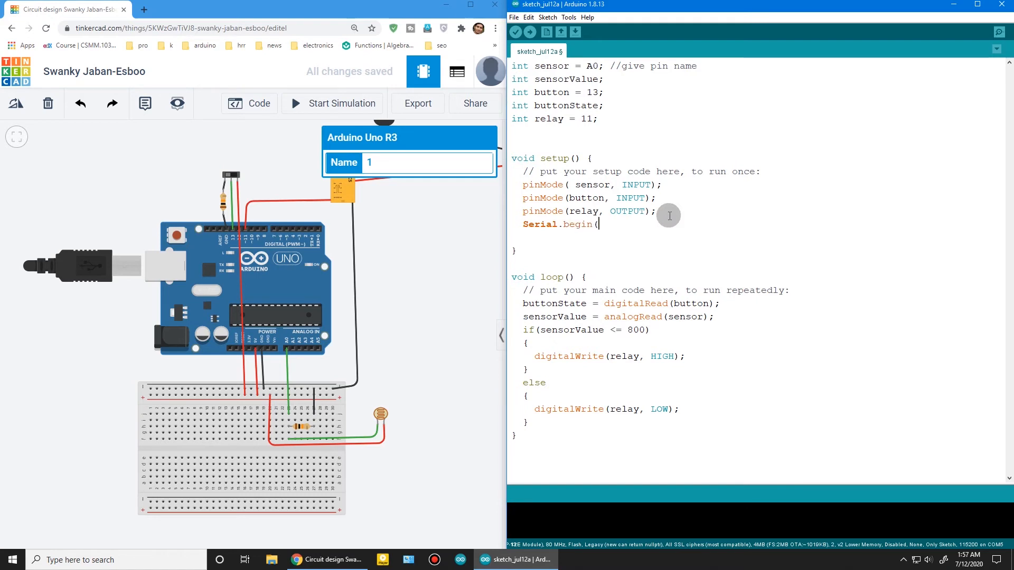
type("9600);")
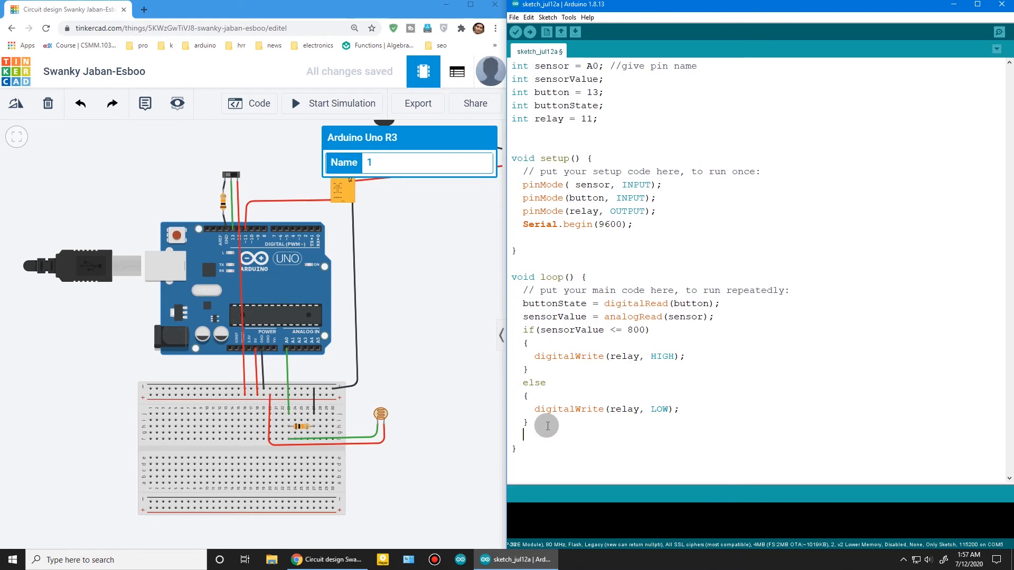
Step: Print sensorValue at the end of loop() with Serial.println, then copy the finished sketch
type("Serial.")
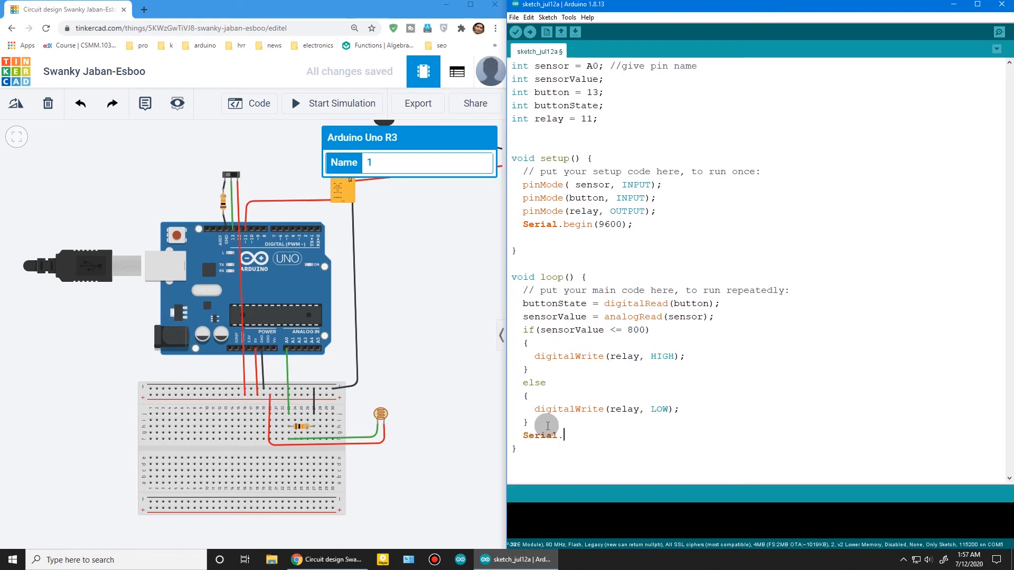
type("println(")
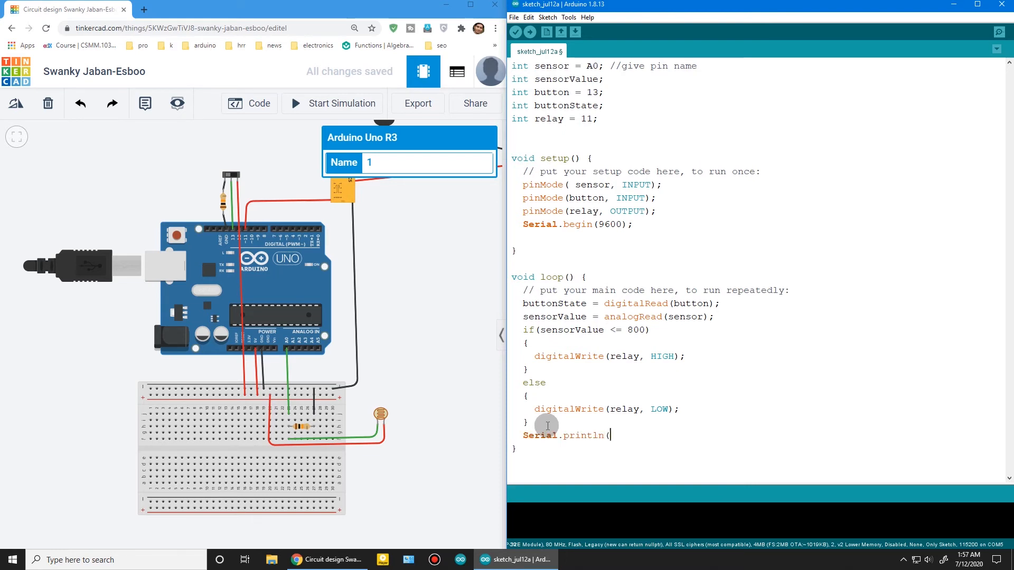
type("sensorV")
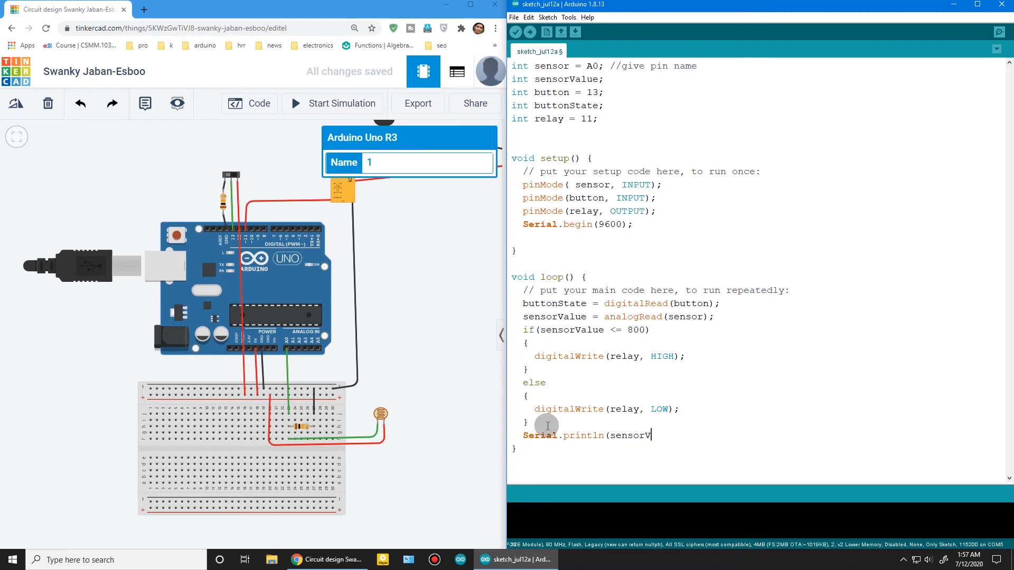
type("alue);")
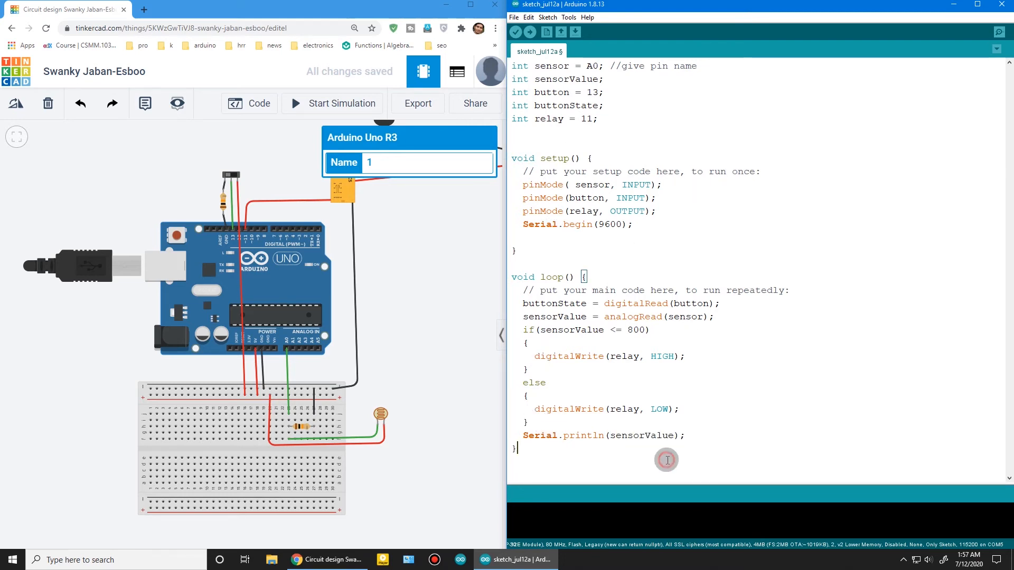
right_click(620, 208)
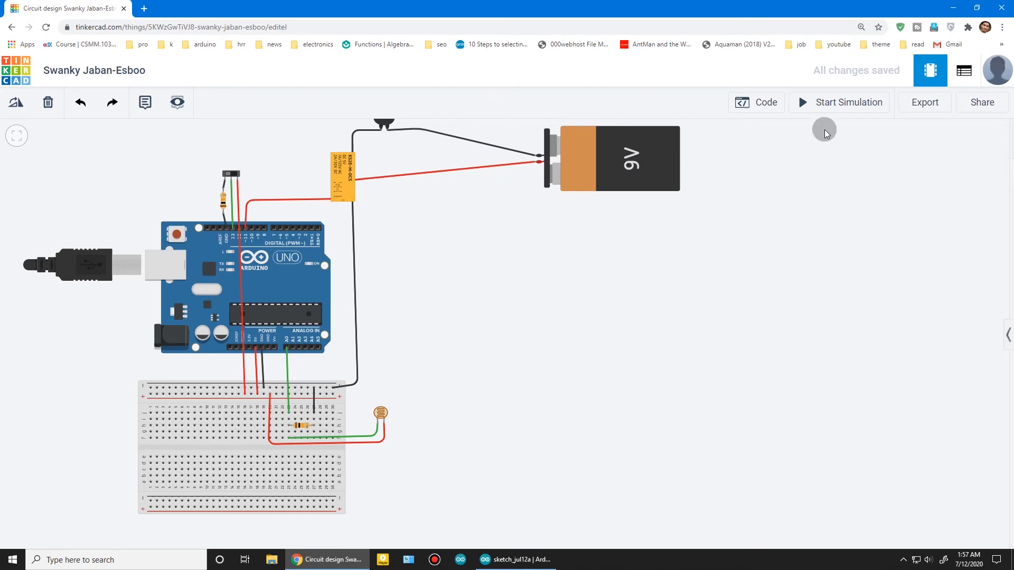
Step: Paste the Arduino IDE sketch over the default blink code in the Tinkercad code editor
left_click(754, 103)
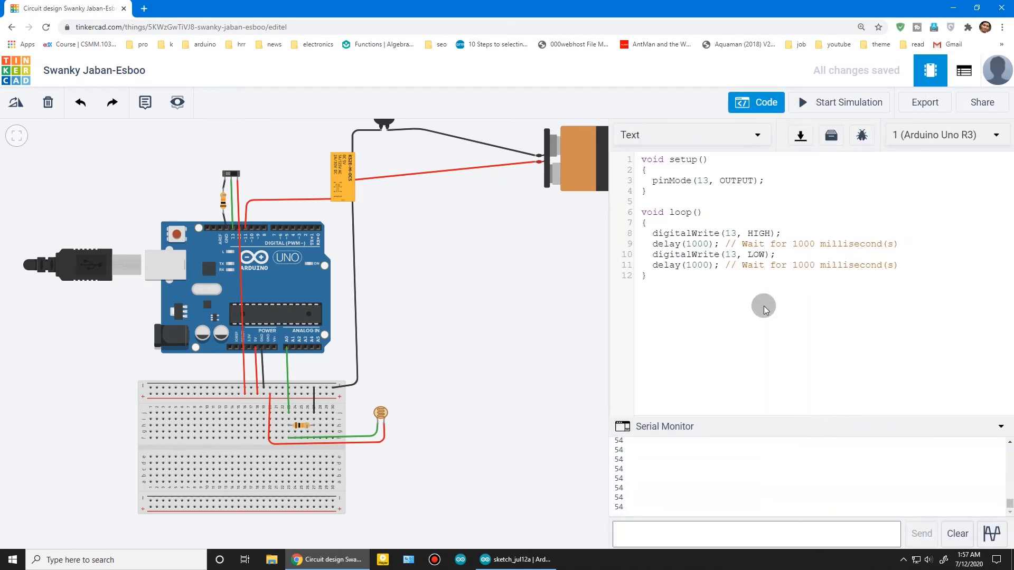
right_click(762, 308)
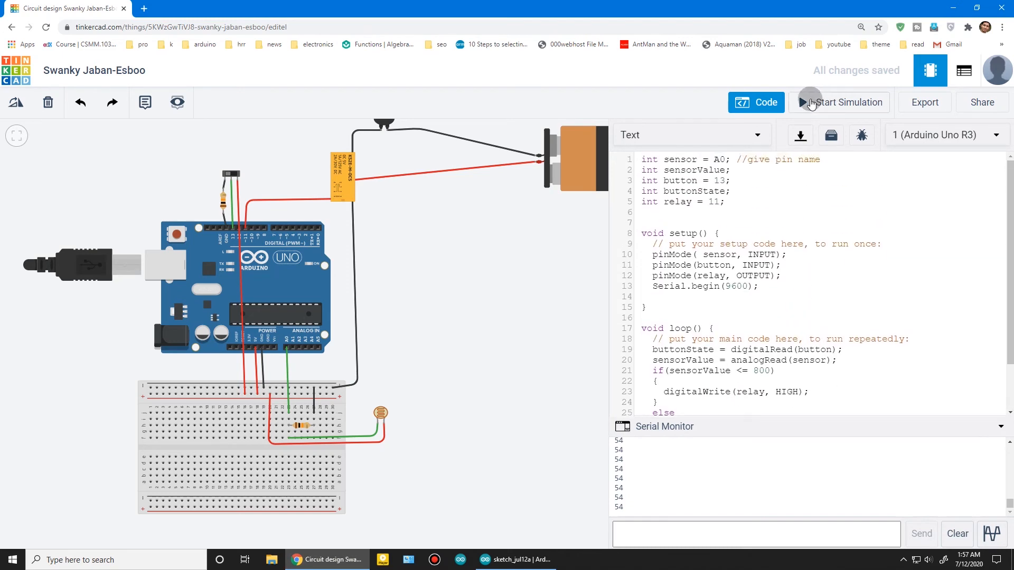
Step: Run the simulation, toggle the slide switch while the bulb lights, then stop it
left_click(848, 102)
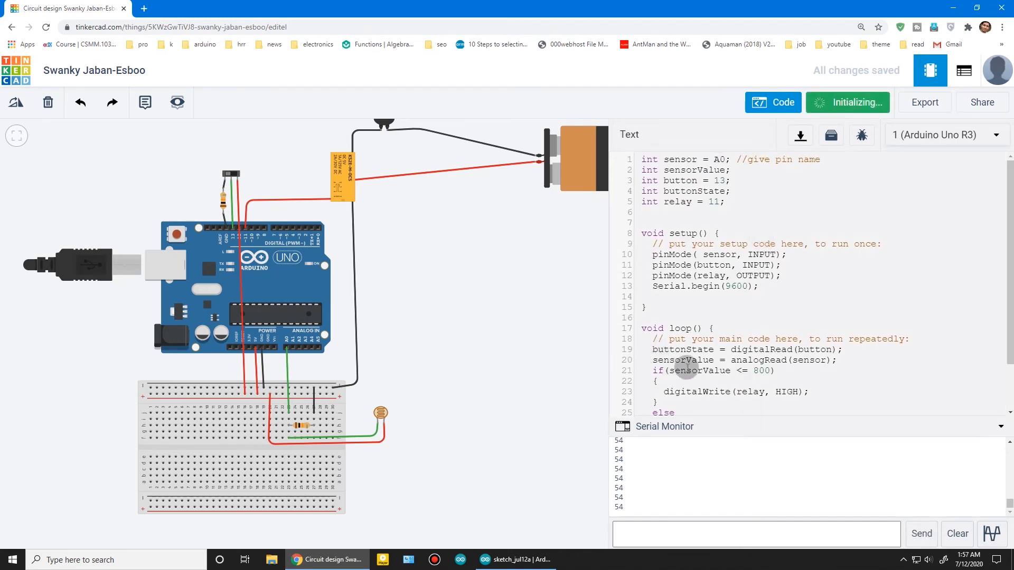
left_click(848, 103)
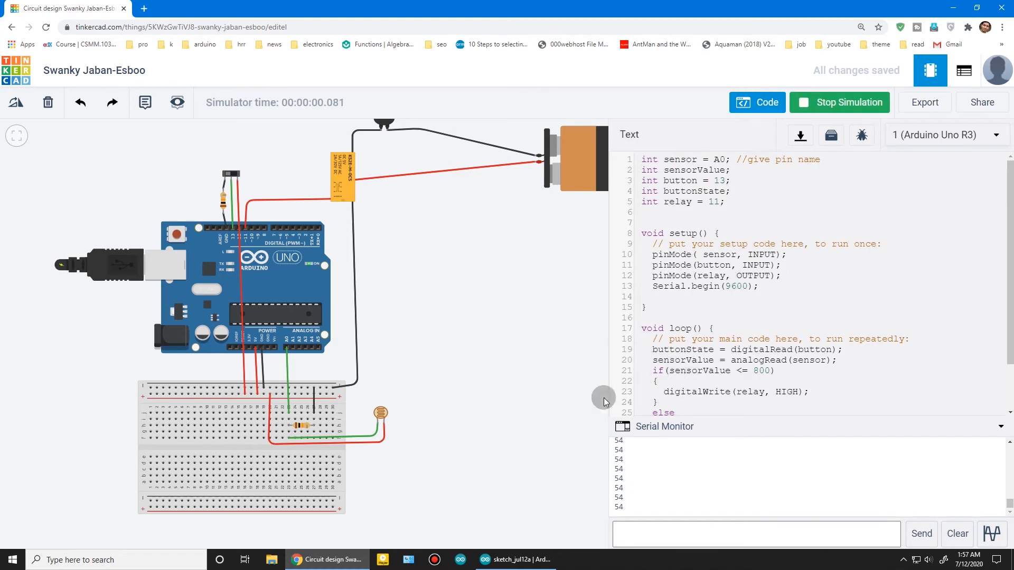
mouse_move(629, 469)
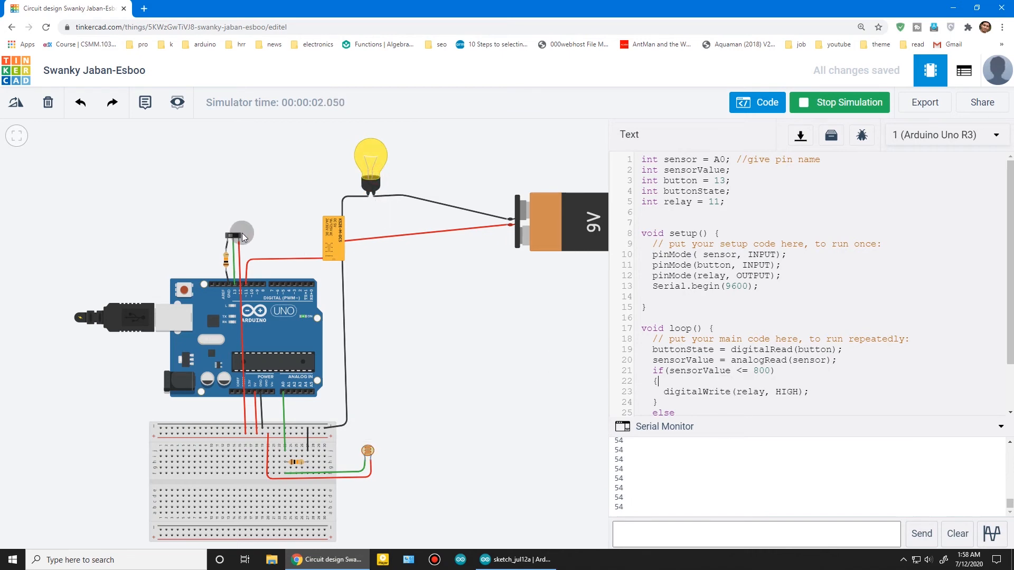
left_click(238, 234)
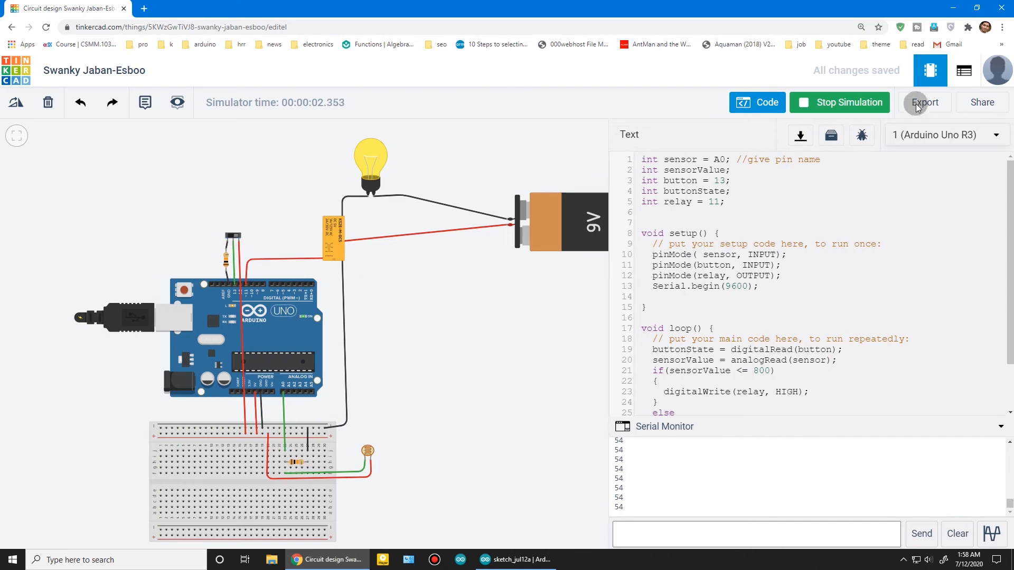
left_click(840, 102)
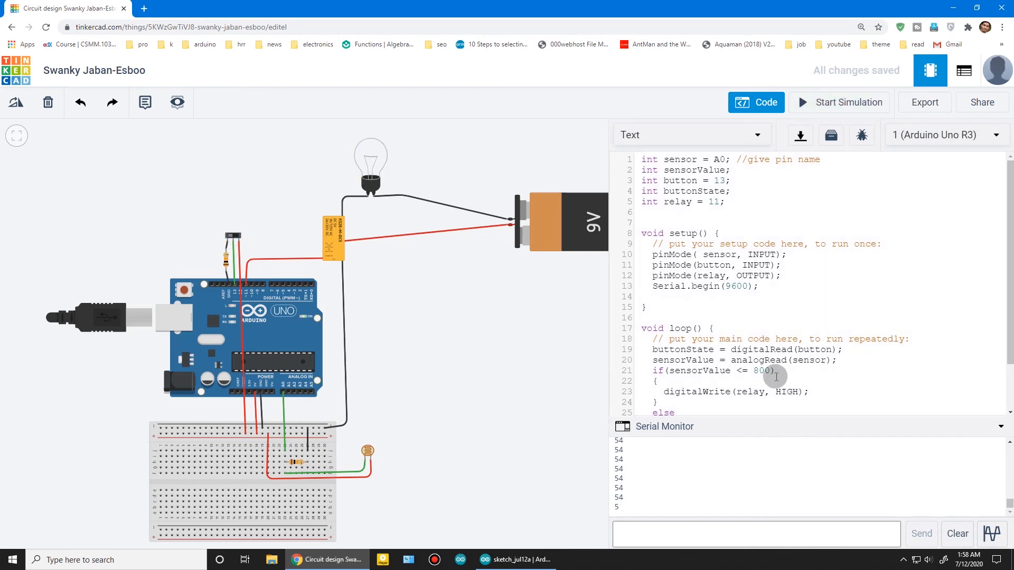
Step: Extend the if condition with && buttonState == HIGH so both tests gate the relay
scroll("down", 3)
type(" && ")
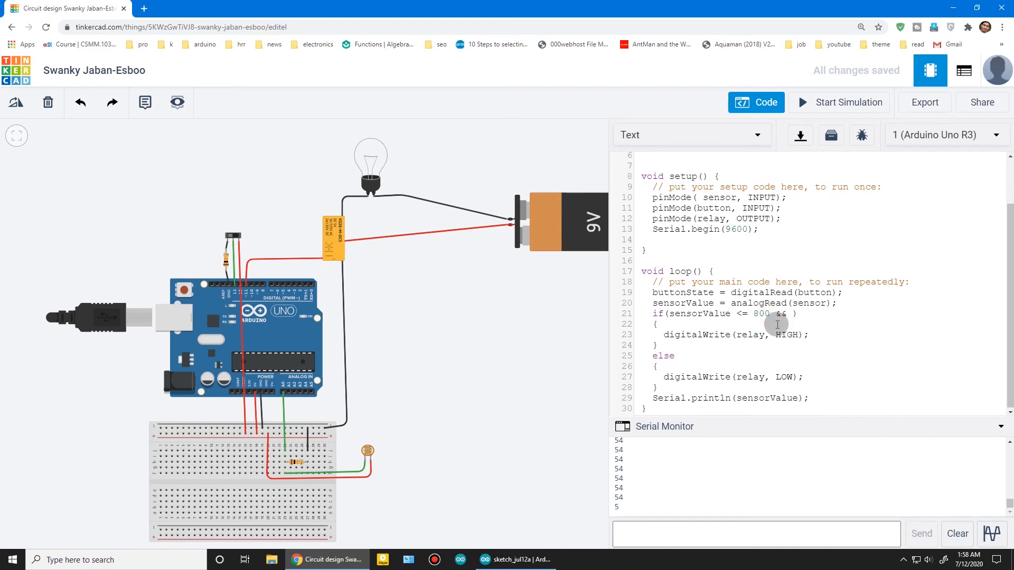
double_click(681, 292)
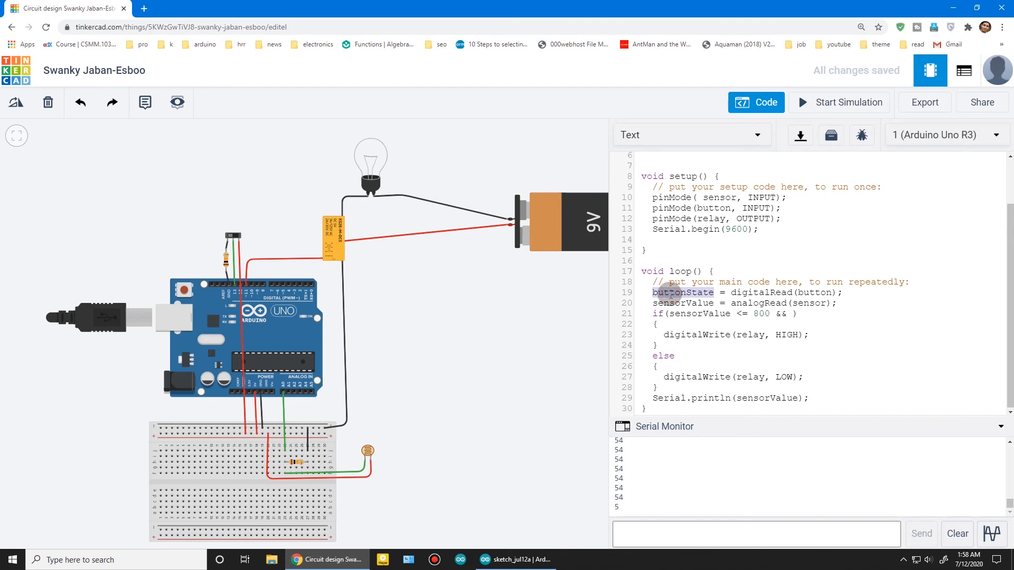
left_click(785, 314)
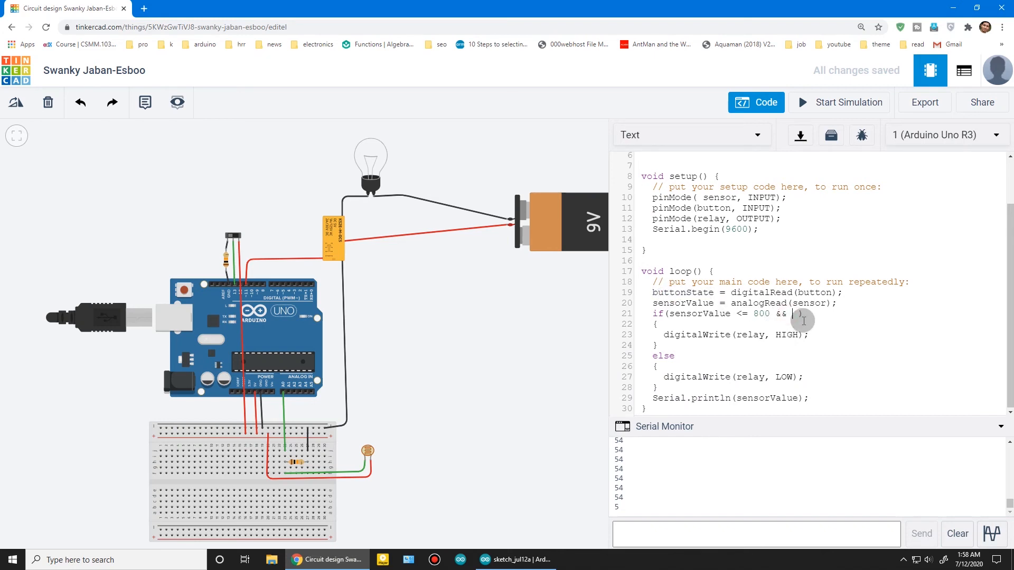
type("buttonState")
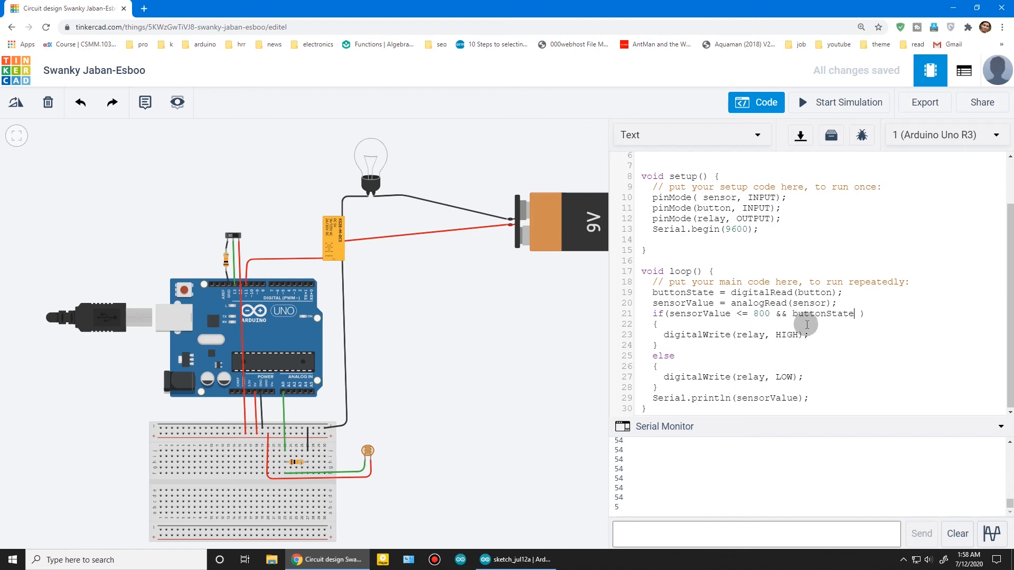
type("==")
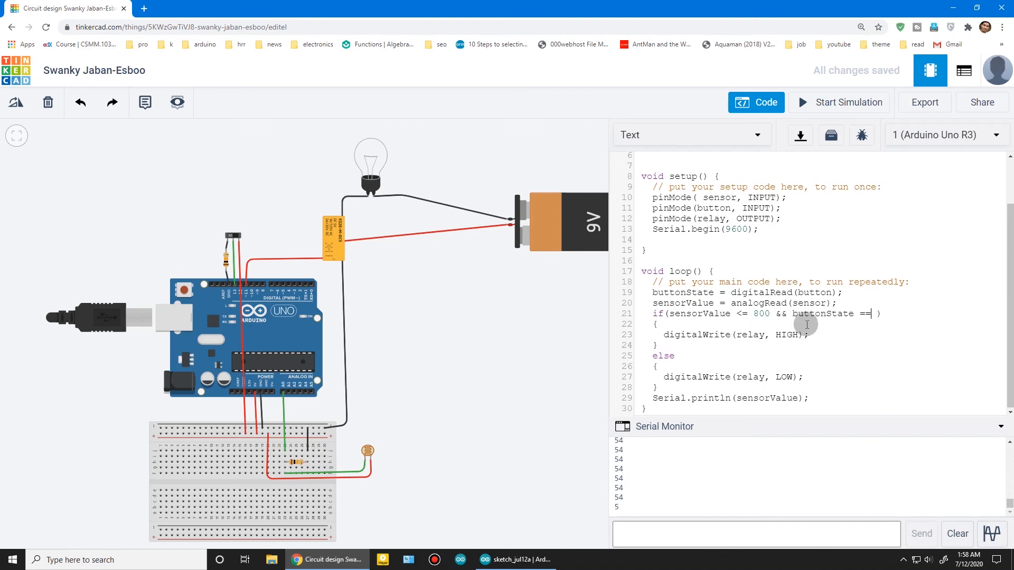
type("HIGH")
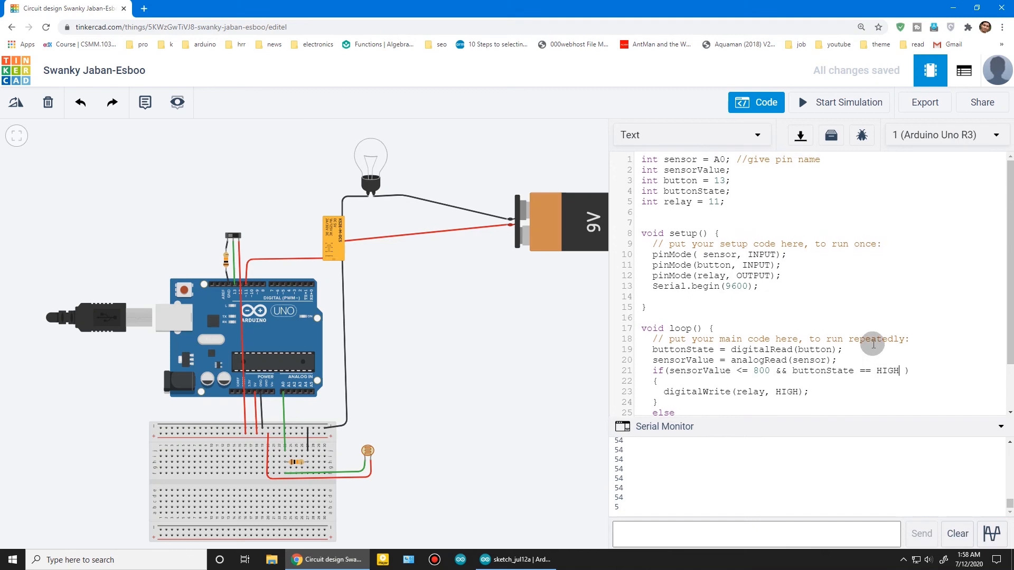
scroll("down", 3)
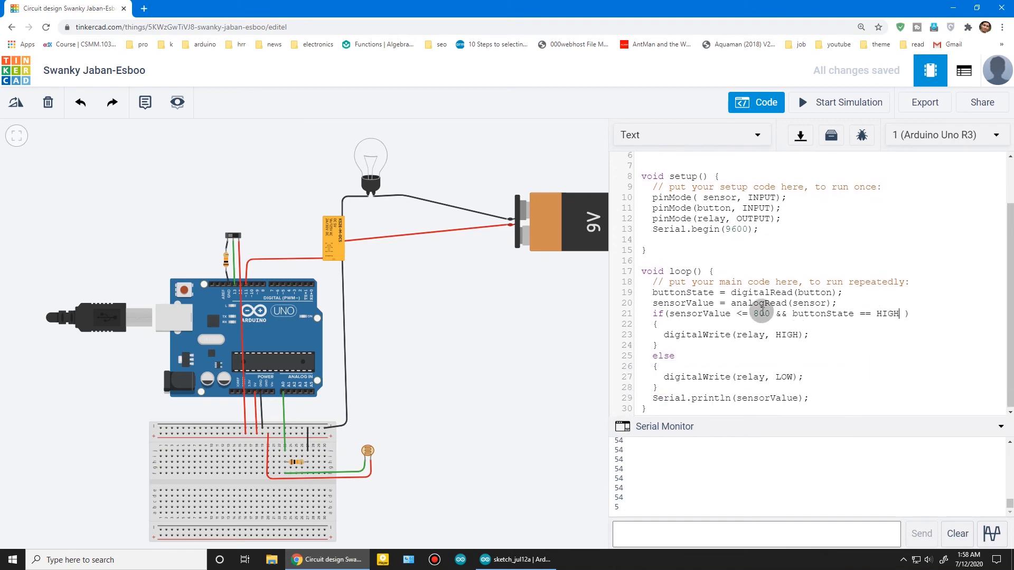
Step: Simulate the updated sketch, adjusting the switch and light level to check the bulb, then stop
left_click(848, 103)
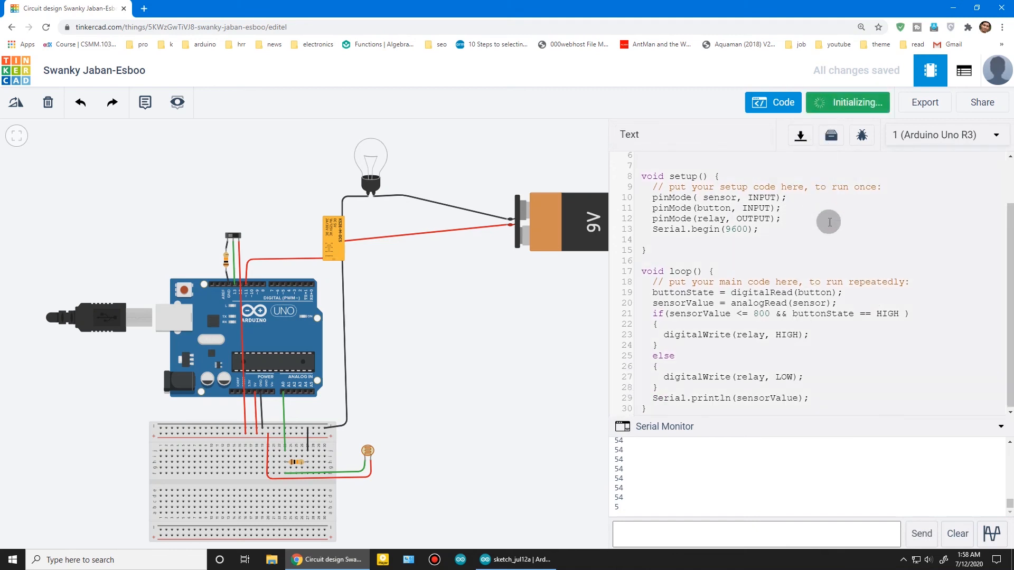
left_click(848, 102)
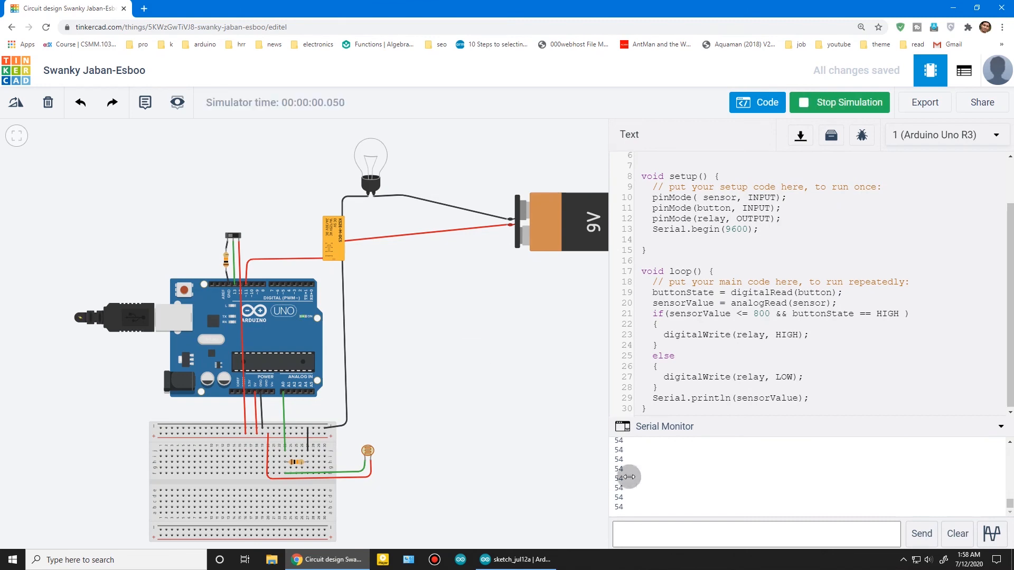
left_click(367, 451)
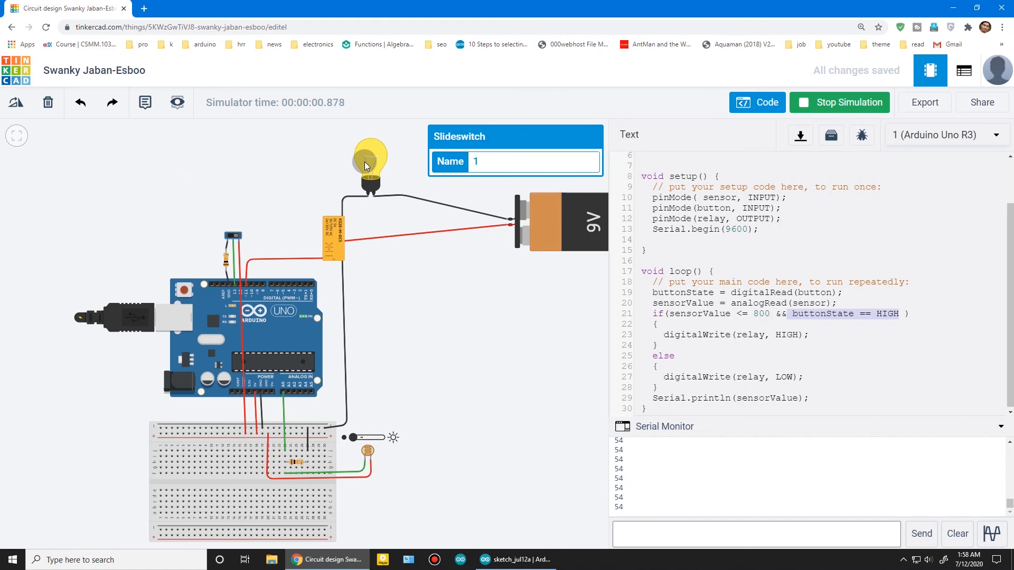
left_click(367, 164)
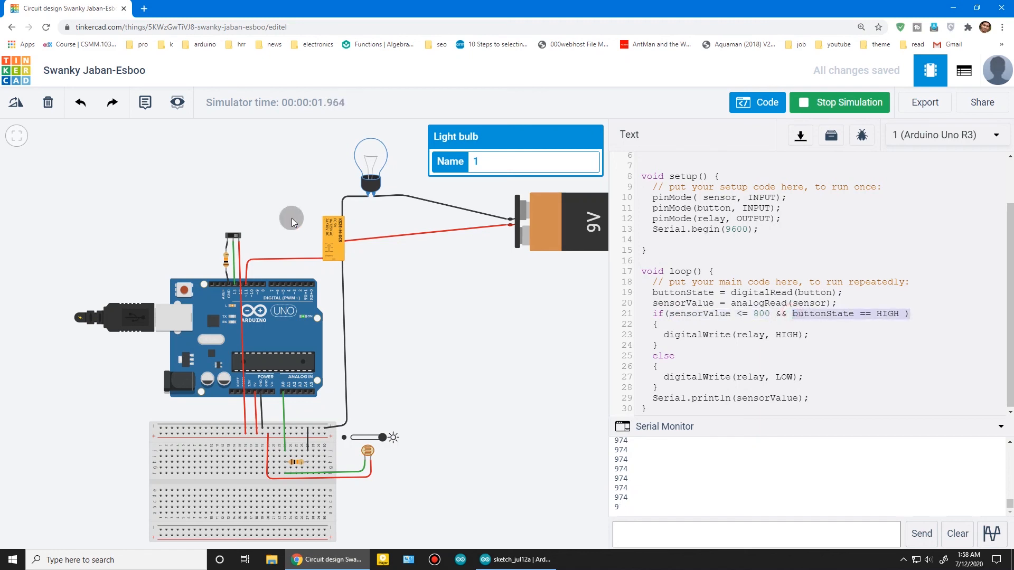
mouse_move(406, 414)
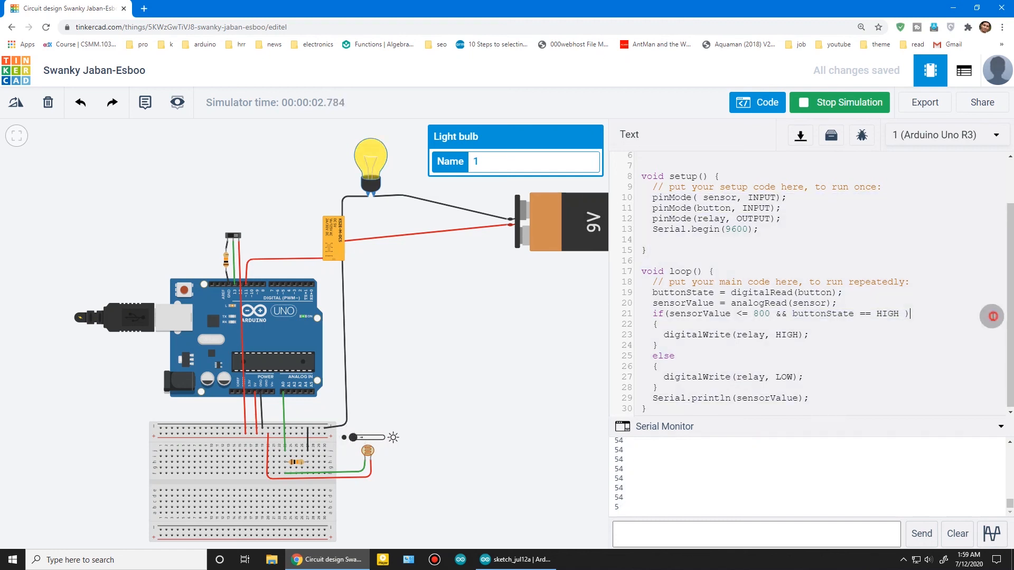
left_click(847, 102)
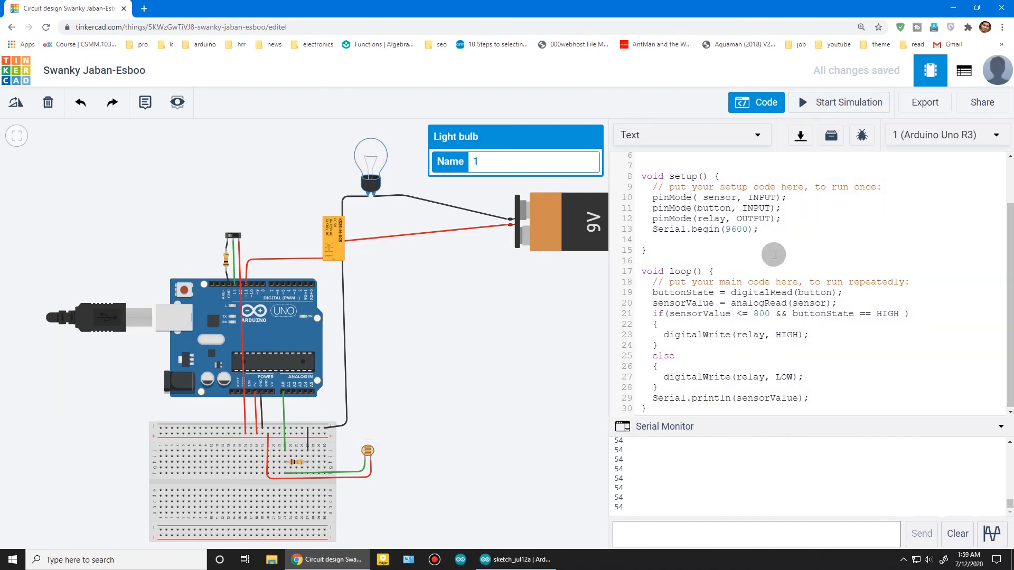